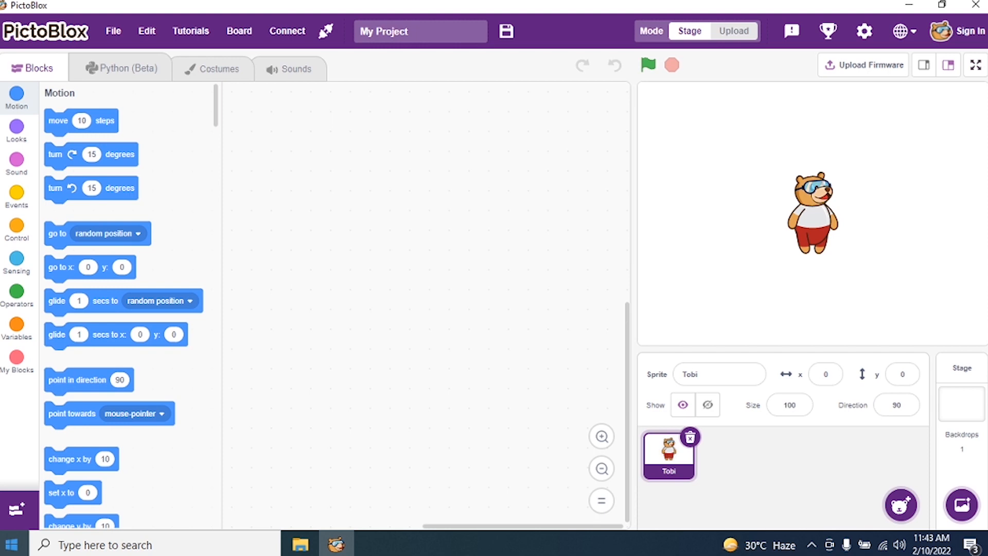
{"action": "mouse_move", "coordinate": [809, 488]}
{"action": "type", "text": "50"}
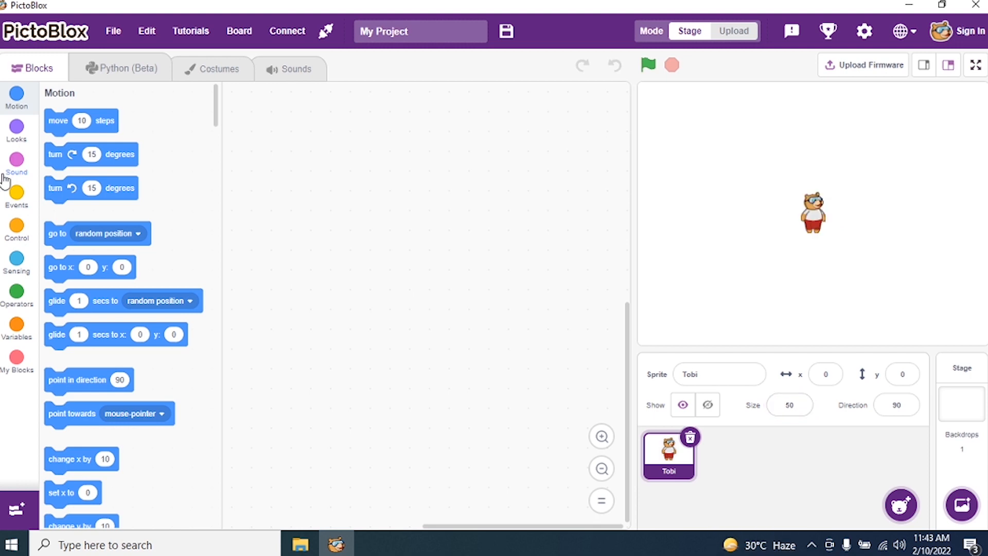
- Place a 'when green flag clicked' hat block from Events at the top of Tobi's script
{"action": "left_click", "coordinate": [17, 192]}
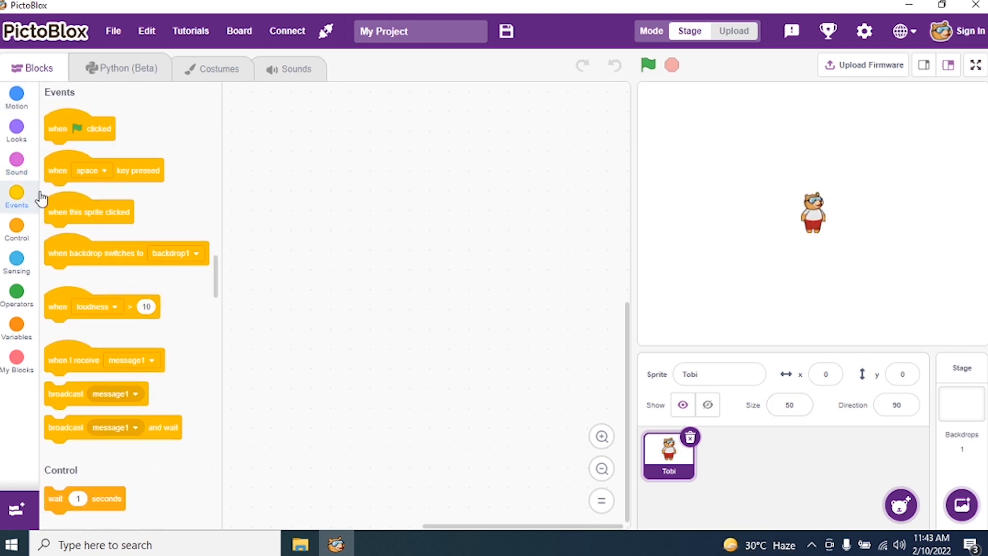
{"action": "left_click_drag", "start_coordinate": [80, 129], "coordinate": [324, 155]}
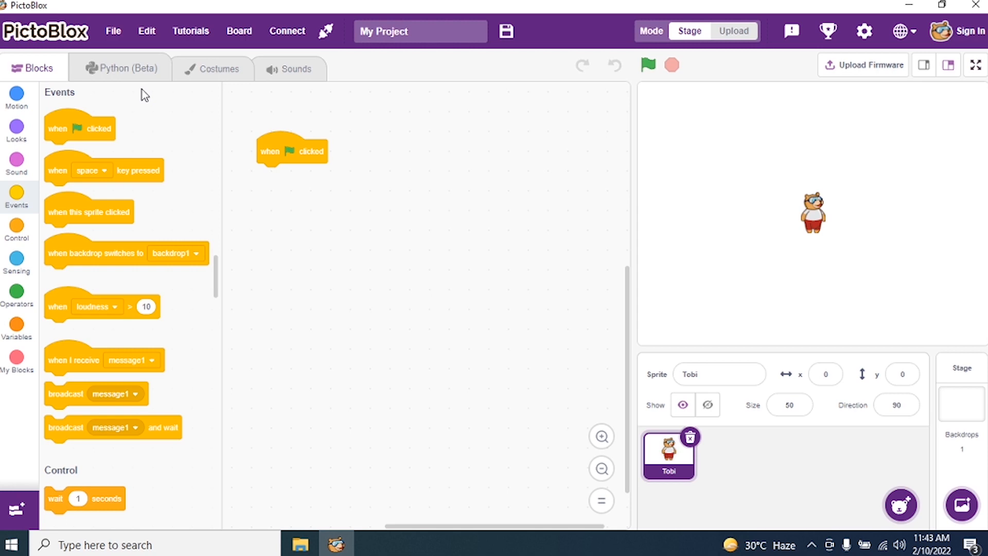
{"action": "mouse_move", "coordinate": [387, 105]}
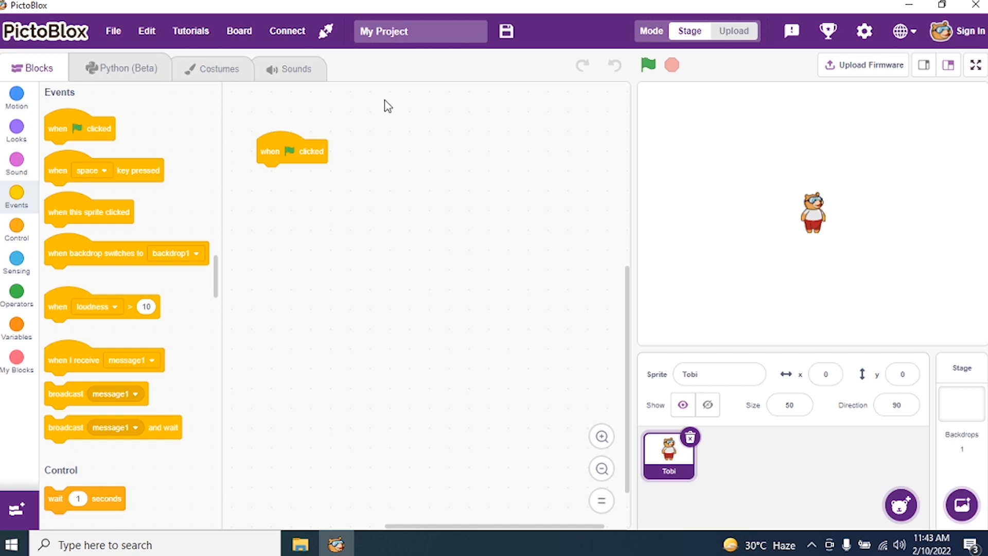
{"action": "mouse_move", "coordinate": [11, 506]}
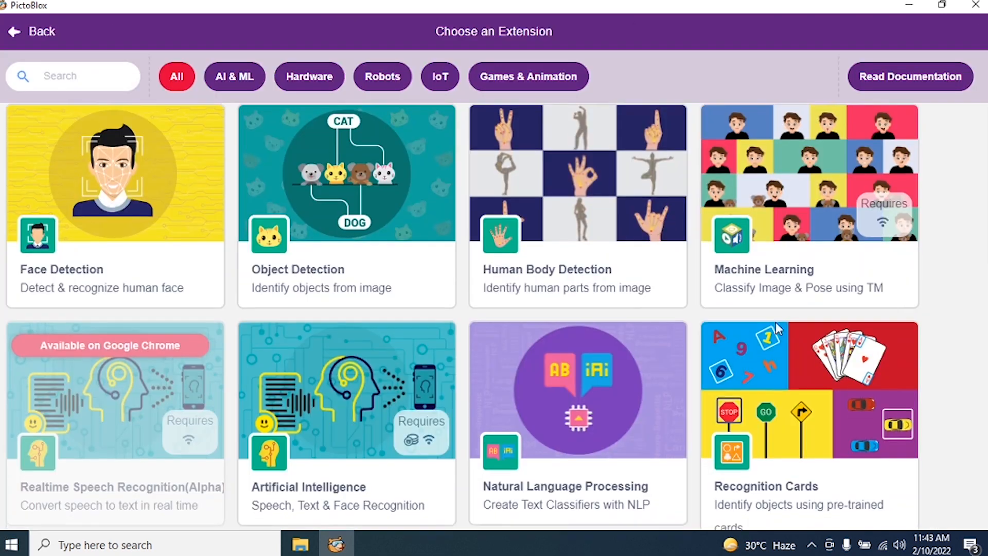
- Add the Pen extension and stack erase all, pen up, go to 0,0, direction 90, pen down
{"action": "left_click", "coordinate": [31, 31]}
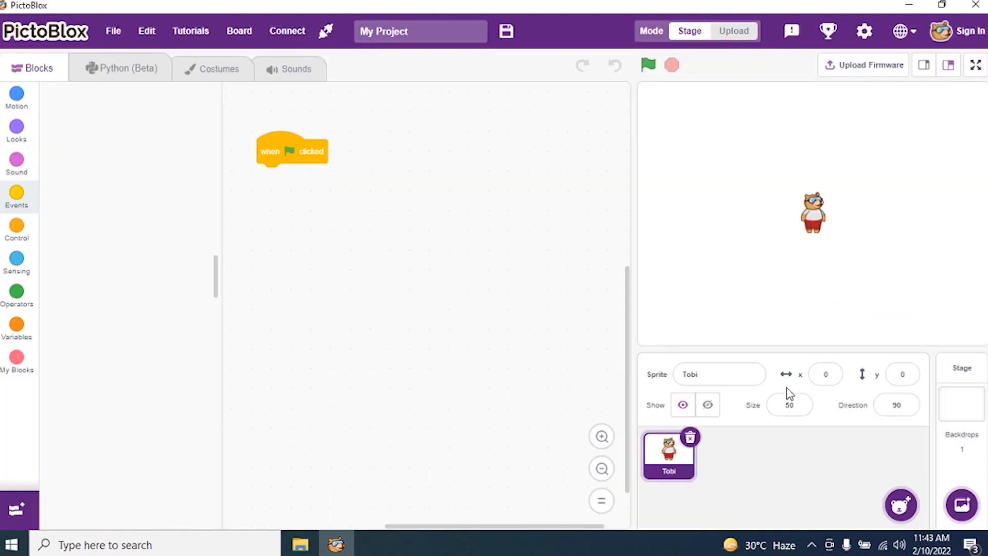
{"action": "left_click", "coordinate": [16, 388]}
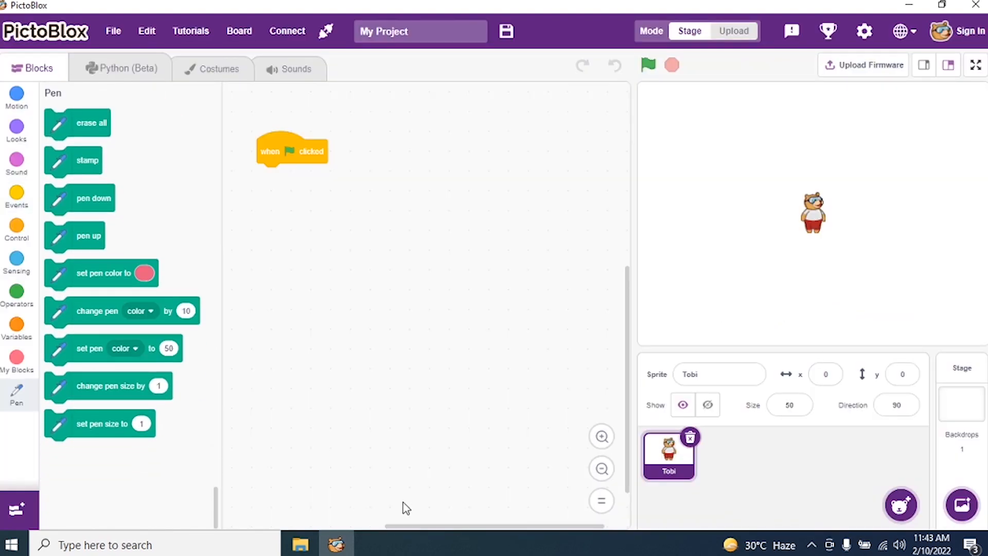
{"action": "mouse_move", "coordinate": [74, 135]}
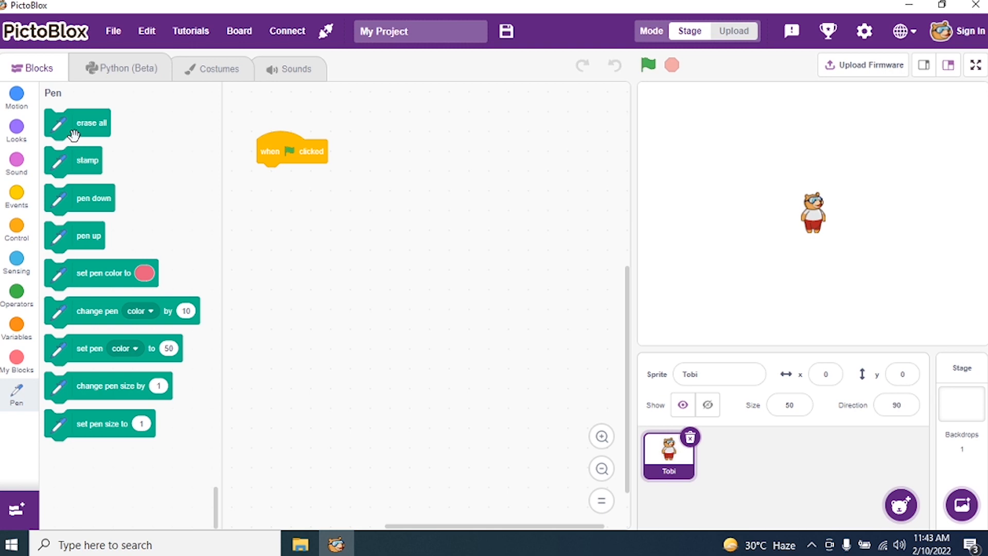
{"action": "left_click_drag", "start_coordinate": [76, 123], "coordinate": [292, 177]}
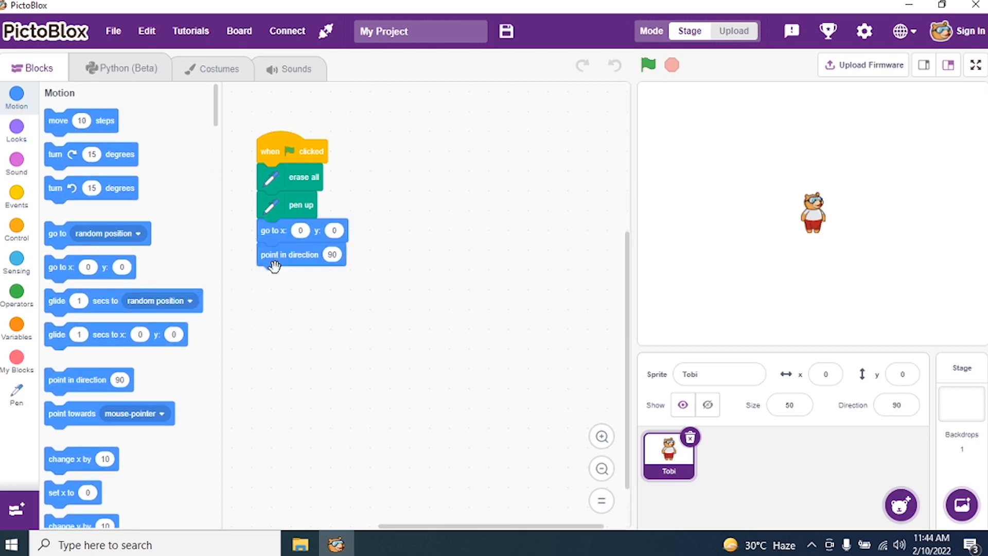
{"action": "mouse_move", "coordinate": [19, 390]}
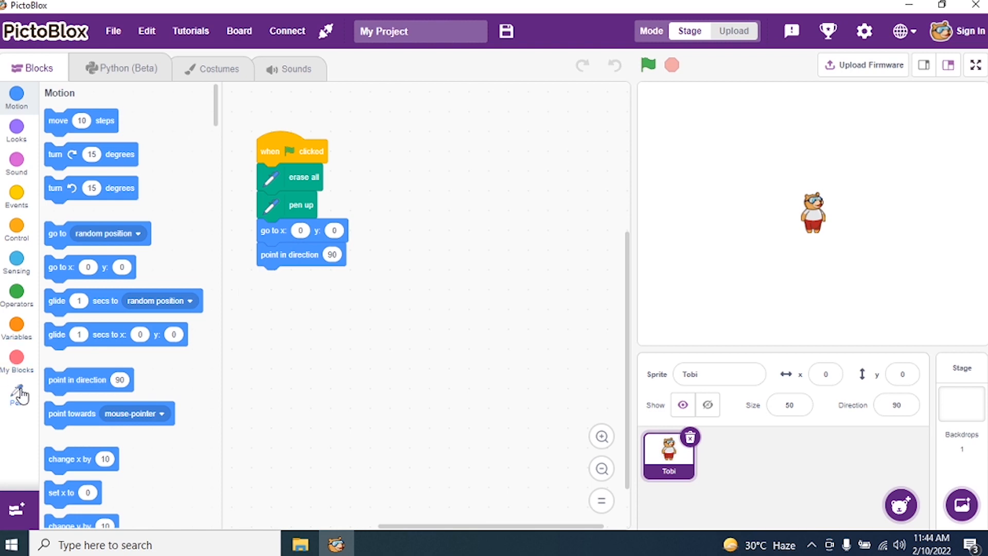
{"action": "left_click", "coordinate": [16, 390]}
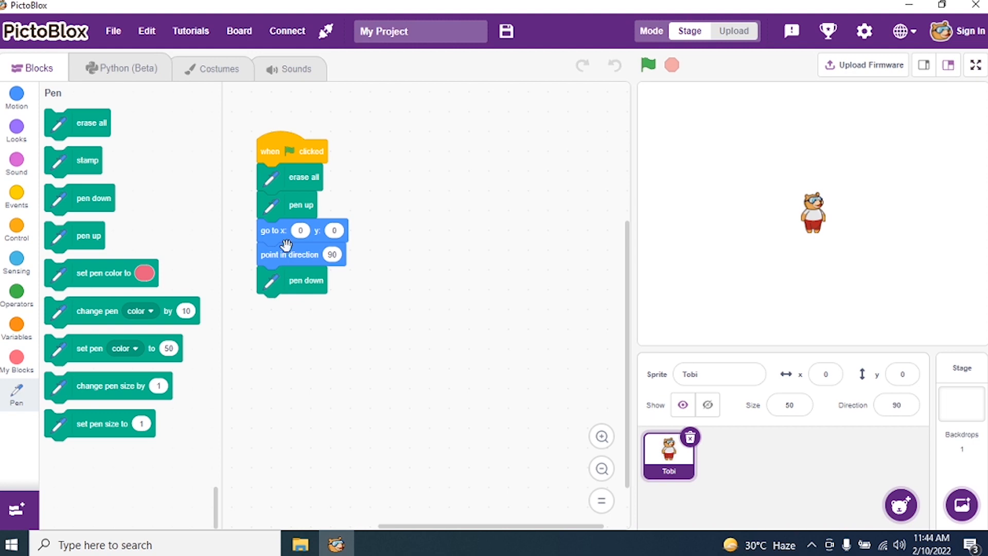
- Create a new custom block in My Blocks named DefineShape
{"action": "left_click", "coordinate": [17, 359]}
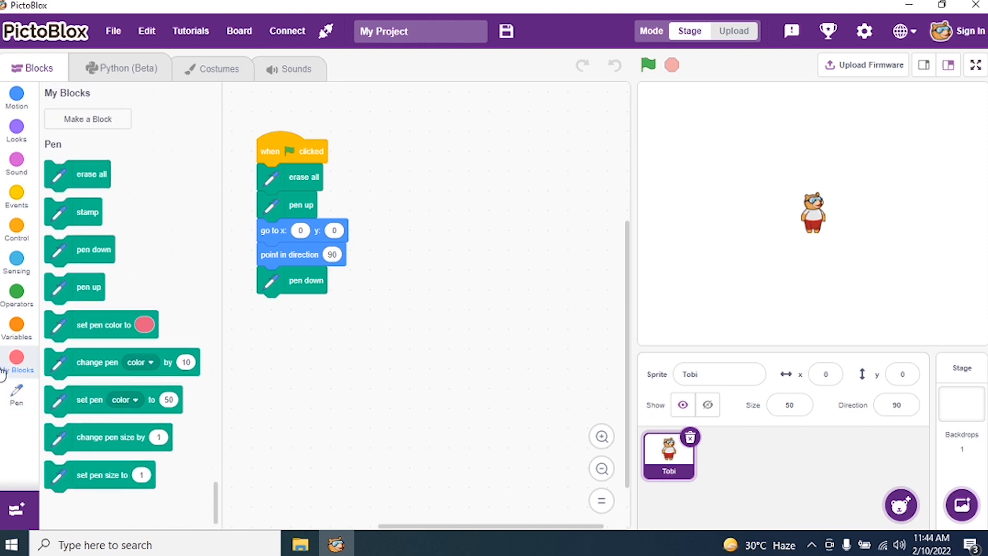
{"action": "left_click", "coordinate": [87, 118]}
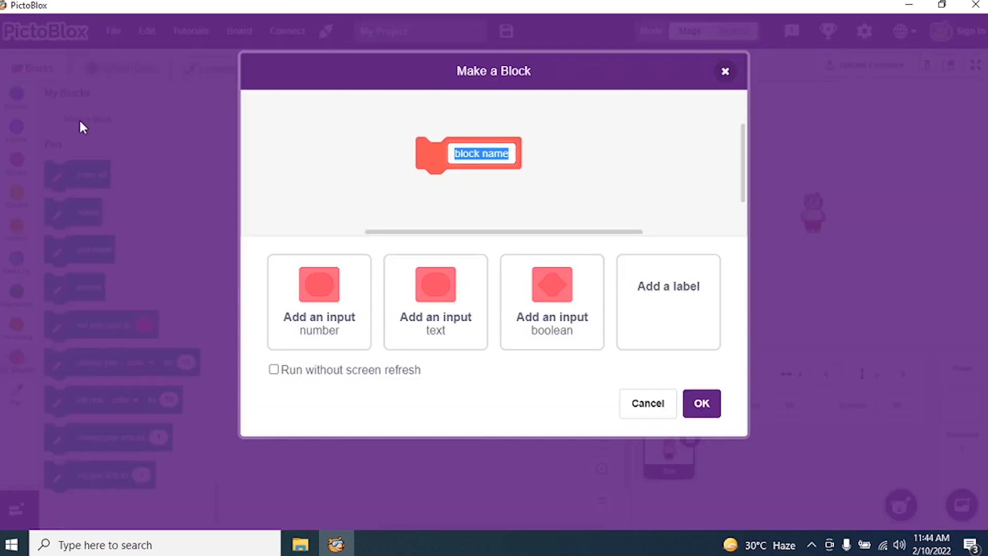
{"action": "mouse_move", "coordinate": [668, 285]}
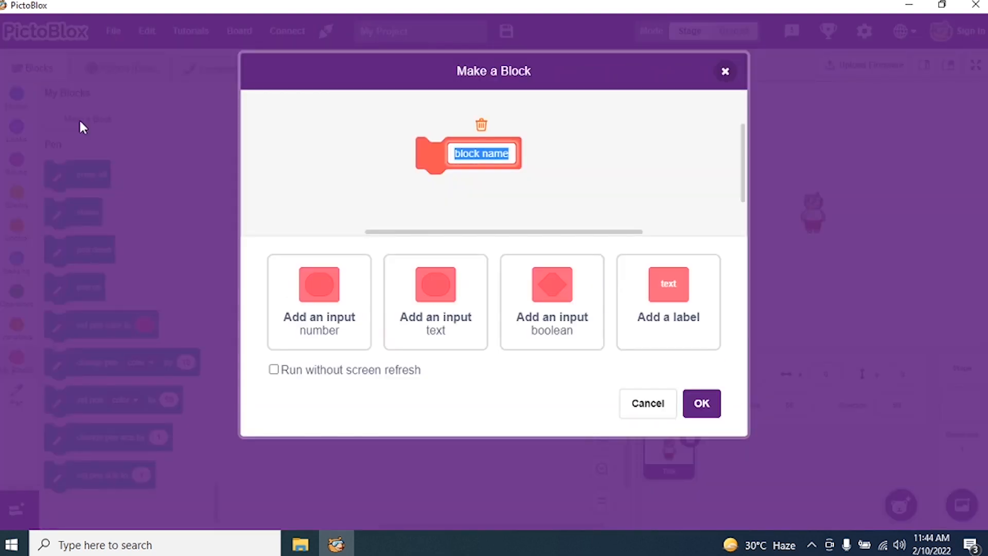
{"action": "type", "text": "De"}
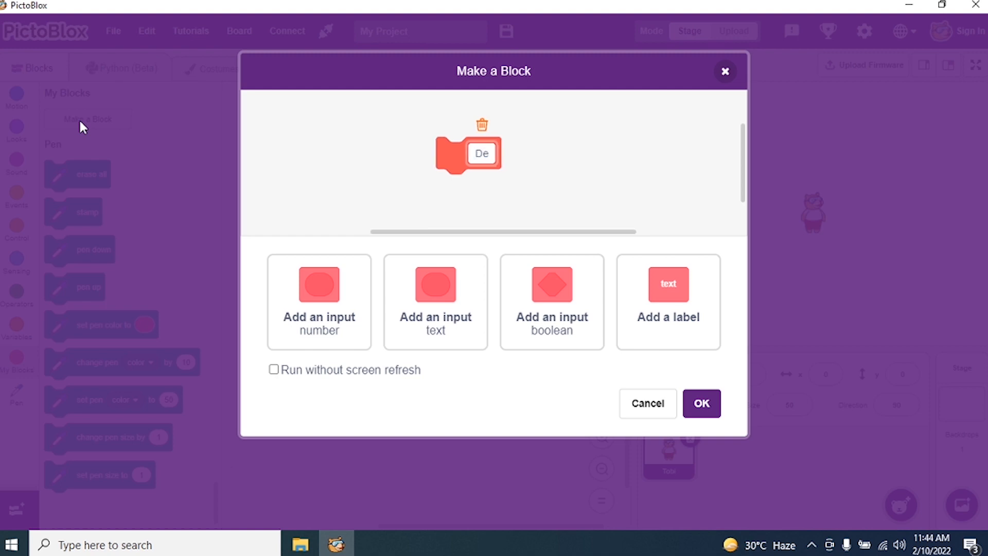
{"action": "type", "text": "fineShape"}
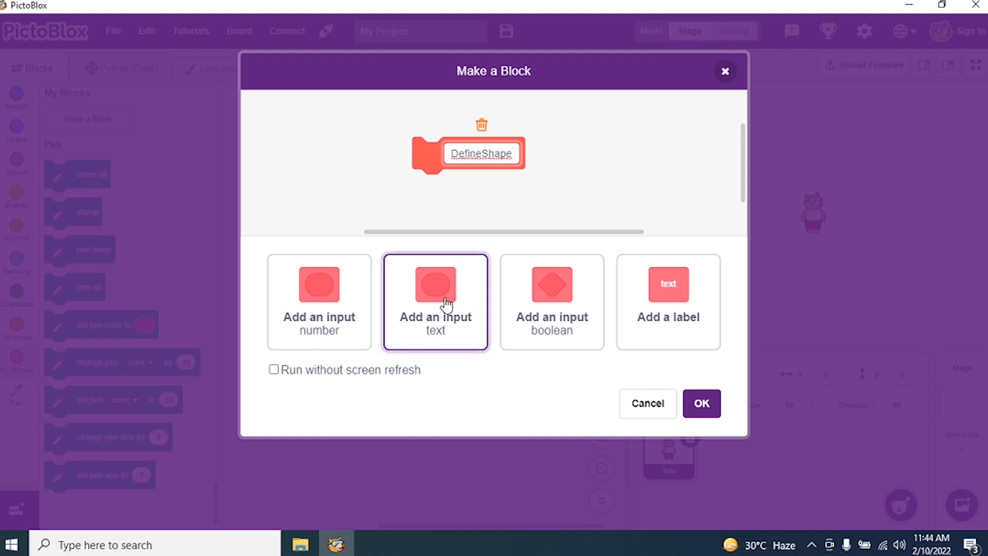
- Add three text inputs named Steps, NumberOfSides and ConstantNumber
{"action": "left_click", "coordinate": [434, 302]}
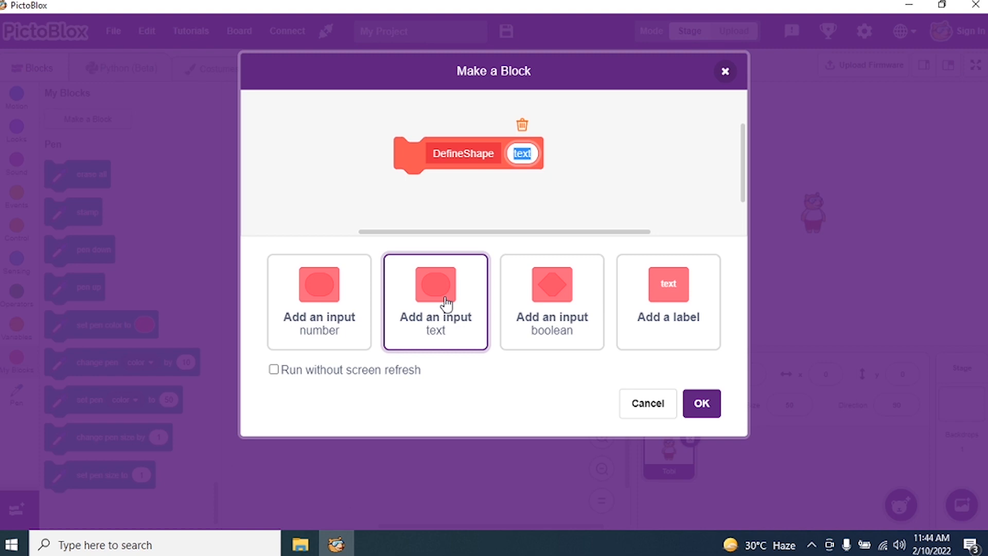
{"action": "type", "text": "Steps"}
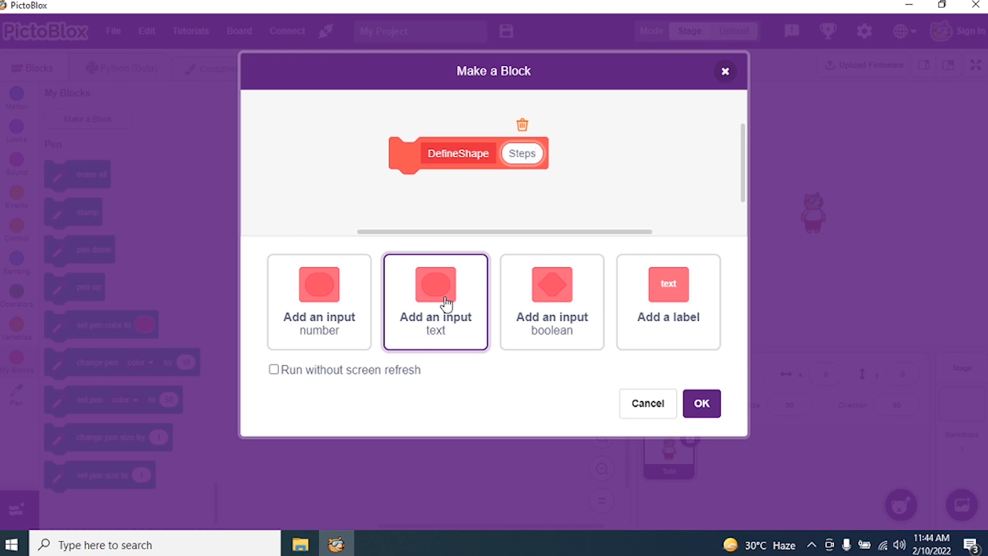
{"action": "left_click", "coordinate": [436, 303]}
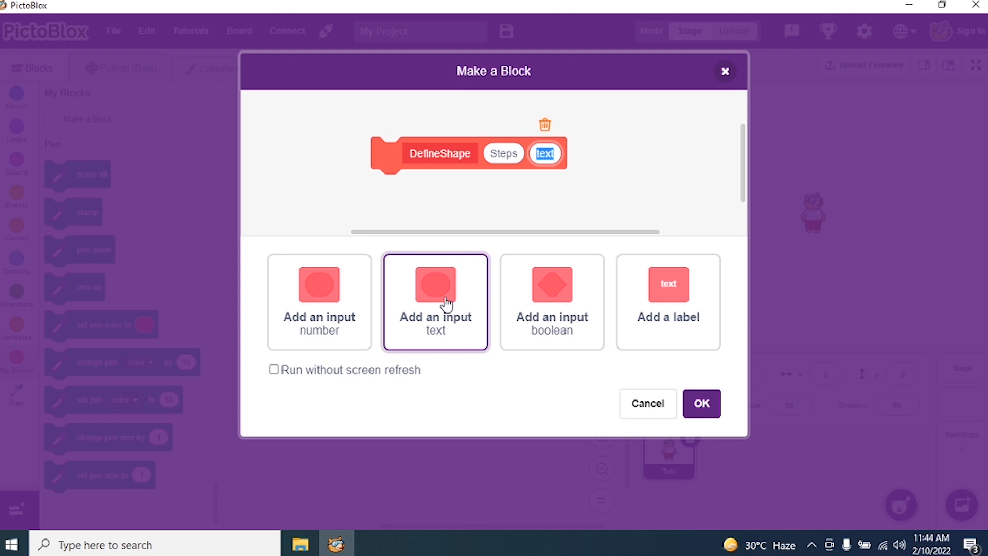
{"action": "type", "text": "NumberOfSides"}
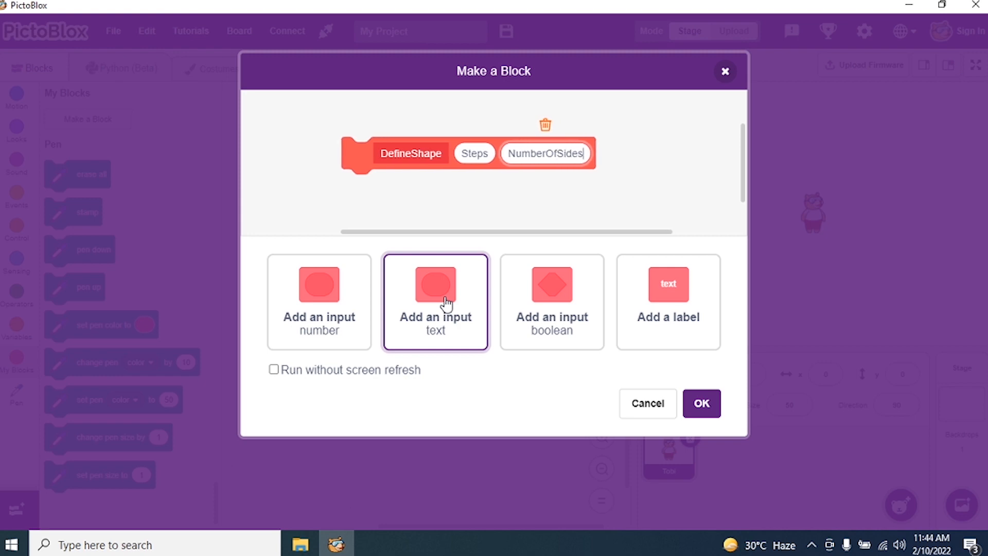
{"action": "left_click", "coordinate": [435, 284]}
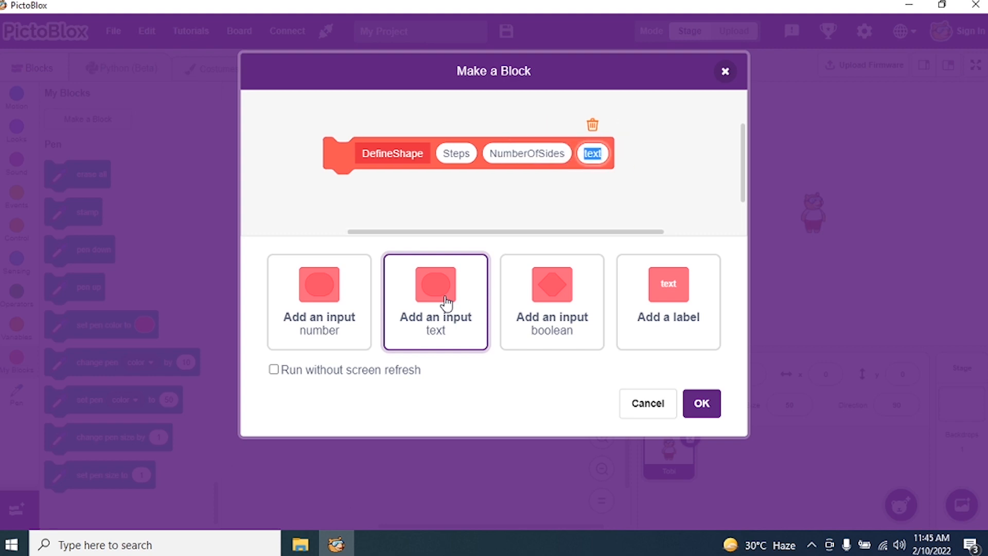
{"action": "type", "text": "Constan"}
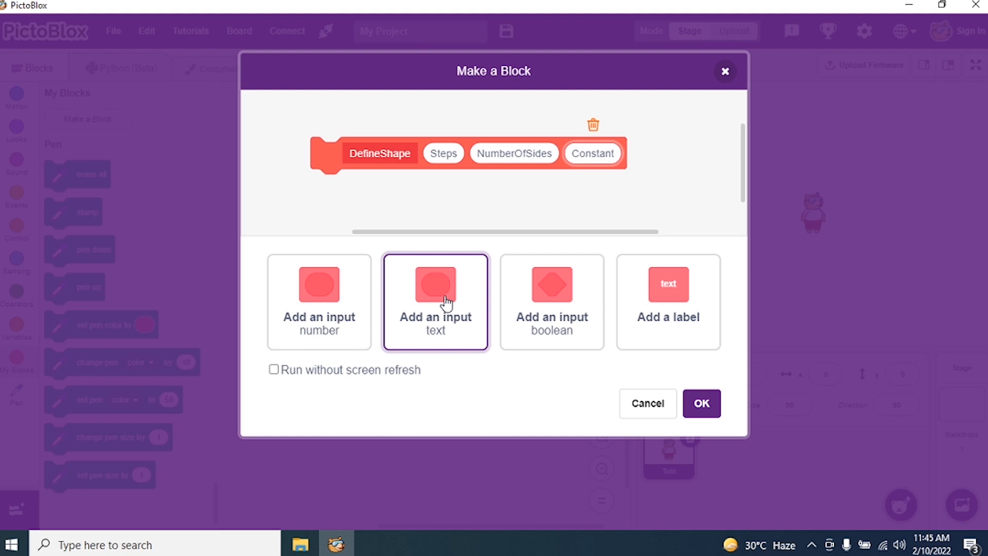
{"action": "type", "text": "Number"}
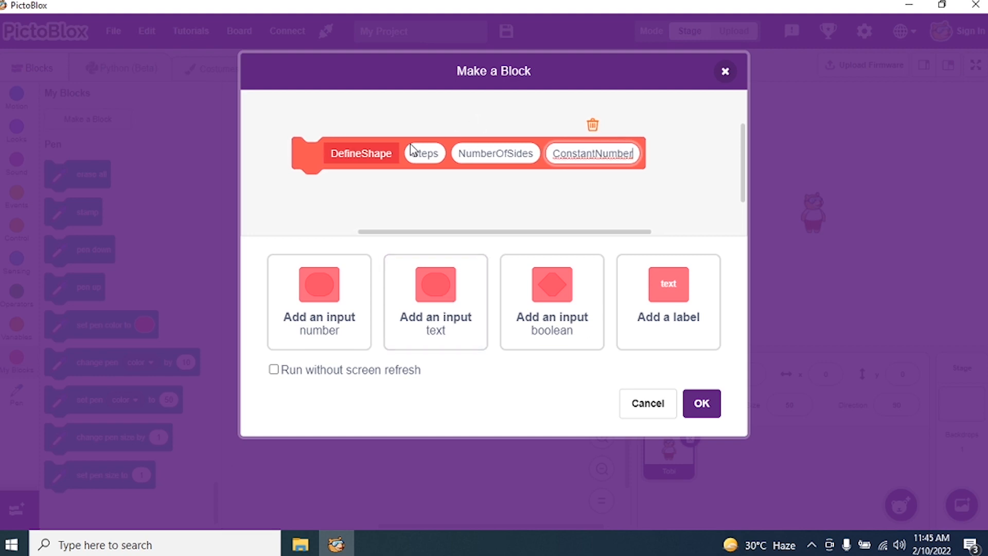
{"action": "mouse_move", "coordinate": [341, 183]}
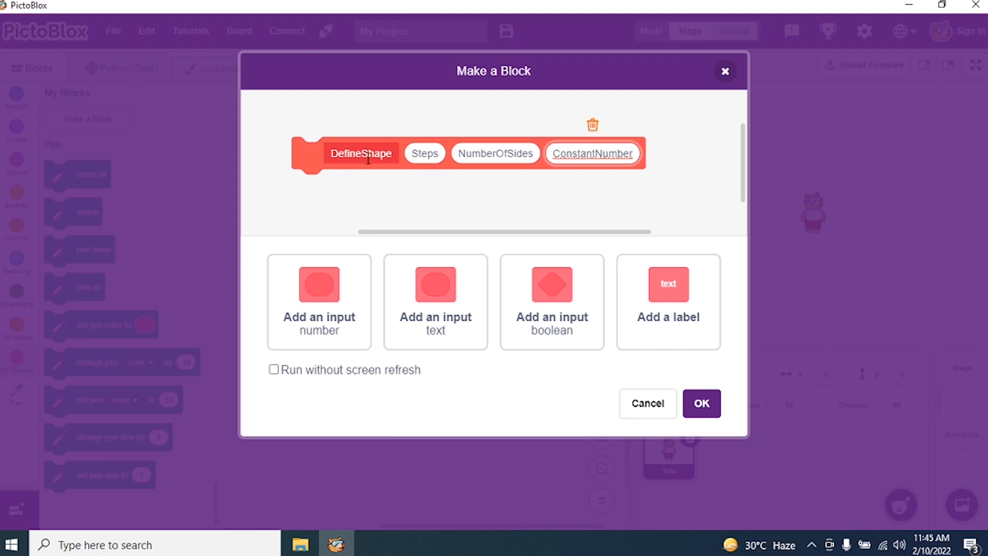
{"action": "mouse_move", "coordinate": [433, 169]}
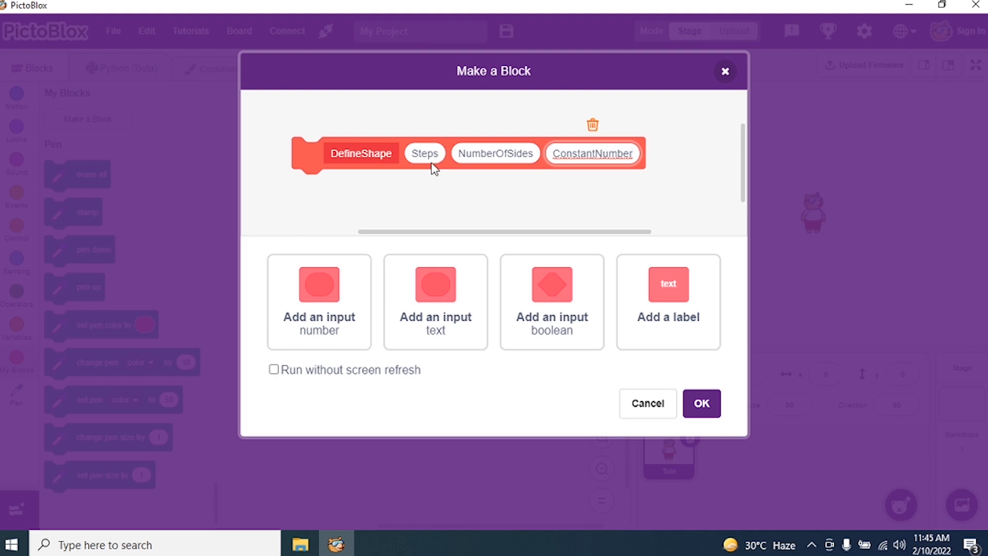
{"action": "mouse_move", "coordinate": [515, 158]}
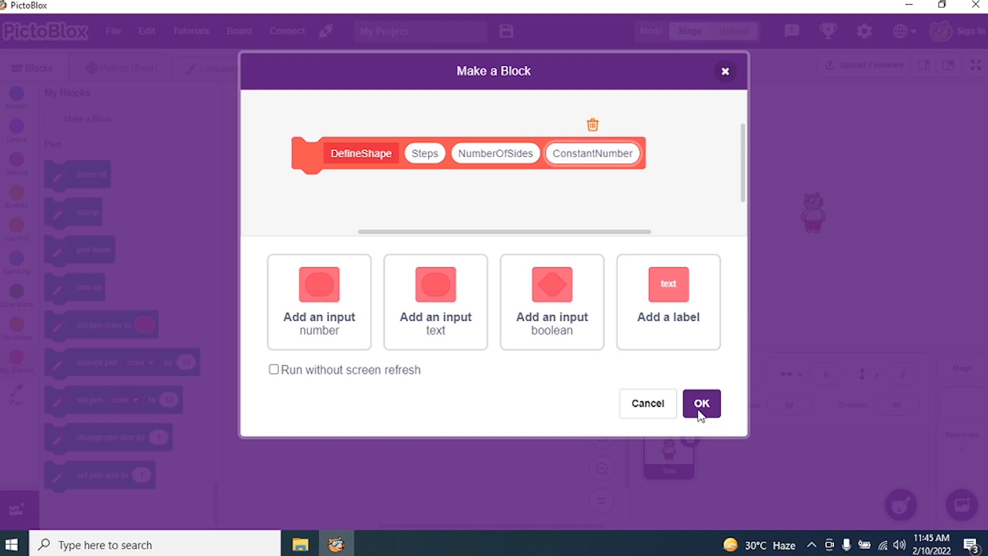
- Confirm DefineShape and put an if-else with an equals condition under its definition
{"action": "left_click", "coordinate": [701, 404]}
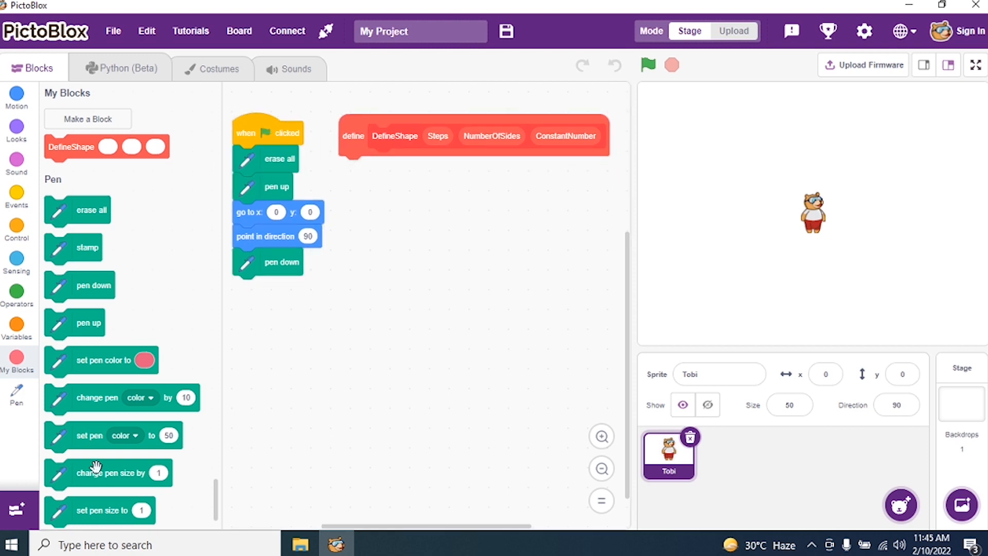
{"action": "left_click", "coordinate": [17, 227]}
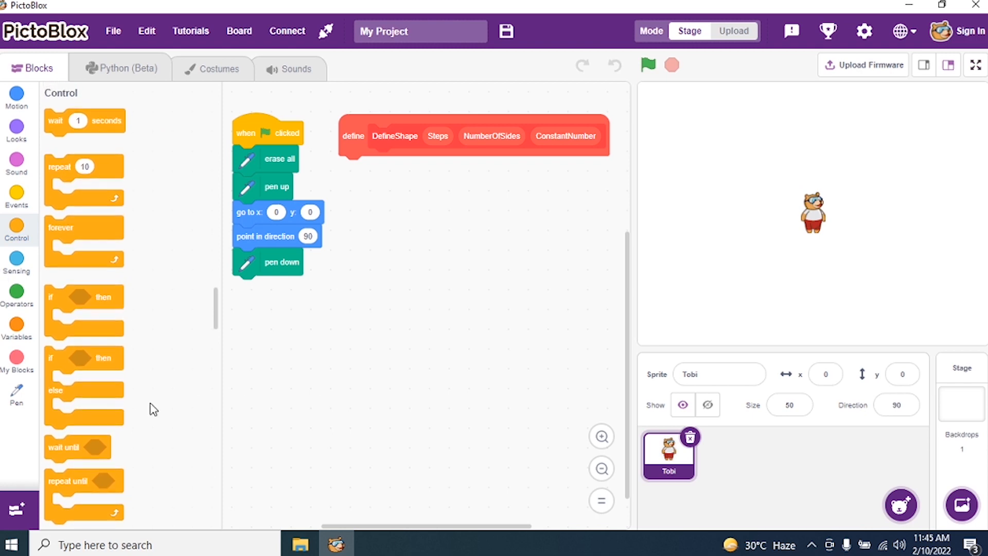
{"action": "left_click_drag", "start_coordinate": [84, 372], "coordinate": [378, 208]}
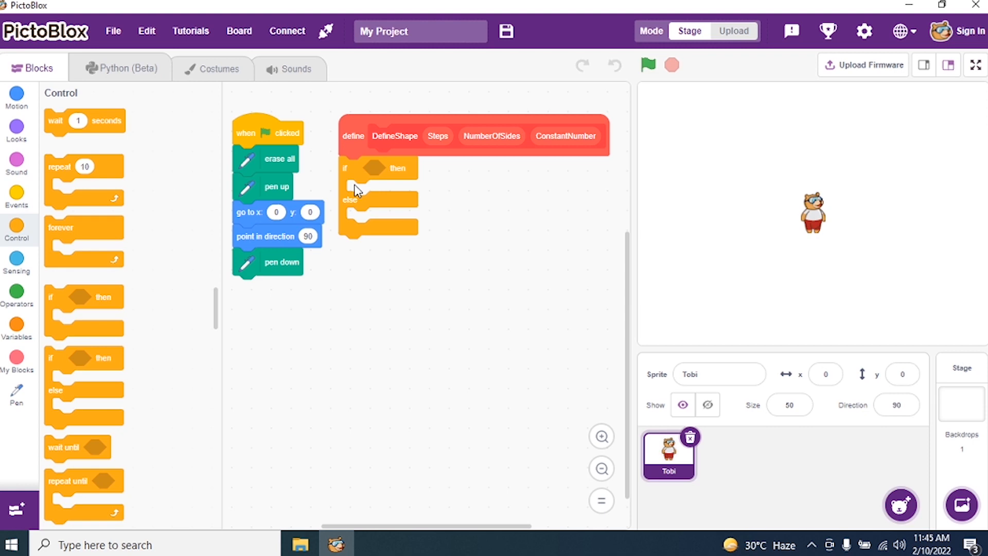
{"action": "mouse_move", "coordinate": [703, 339]}
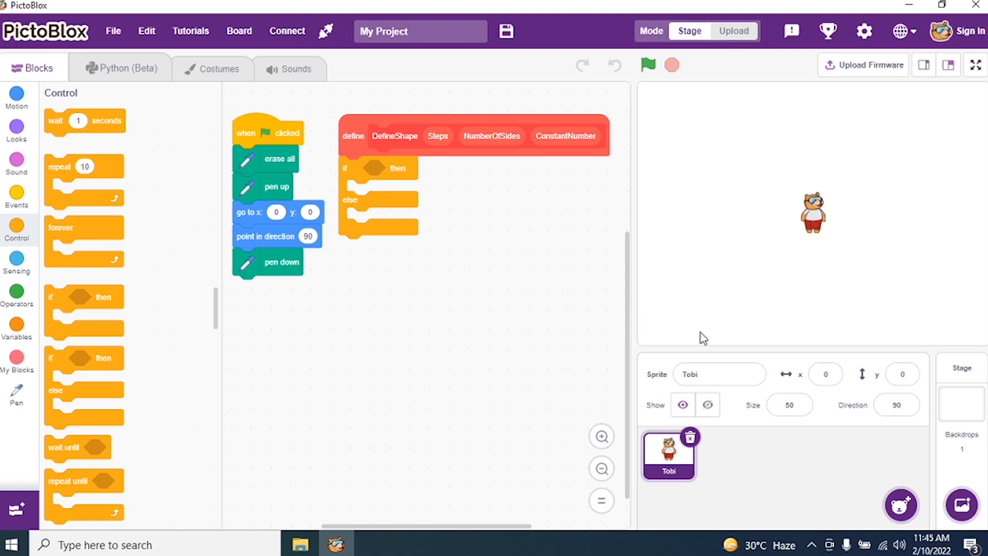
{"action": "left_click", "coordinate": [17, 294]}
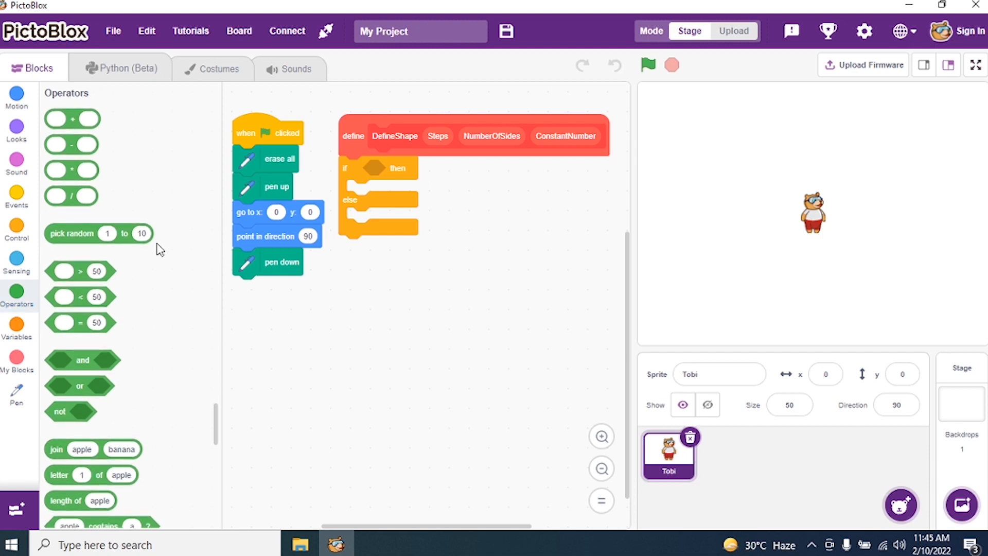
{"action": "left_click_drag", "start_coordinate": [80, 271], "coordinate": [375, 177]}
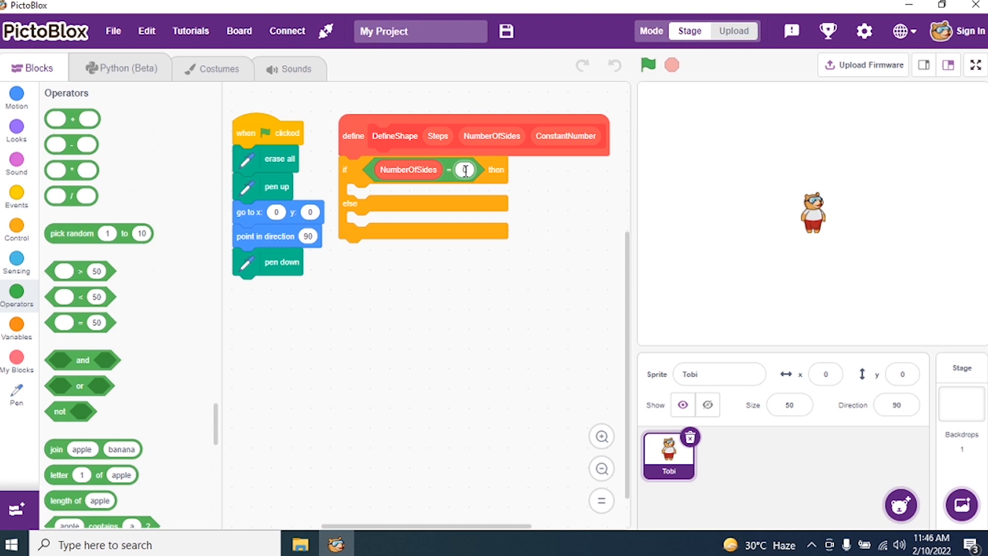
- Make the condition NumberOfSides = 0 and put move Steps steps in the else branch
{"action": "left_click", "coordinate": [16, 98]}
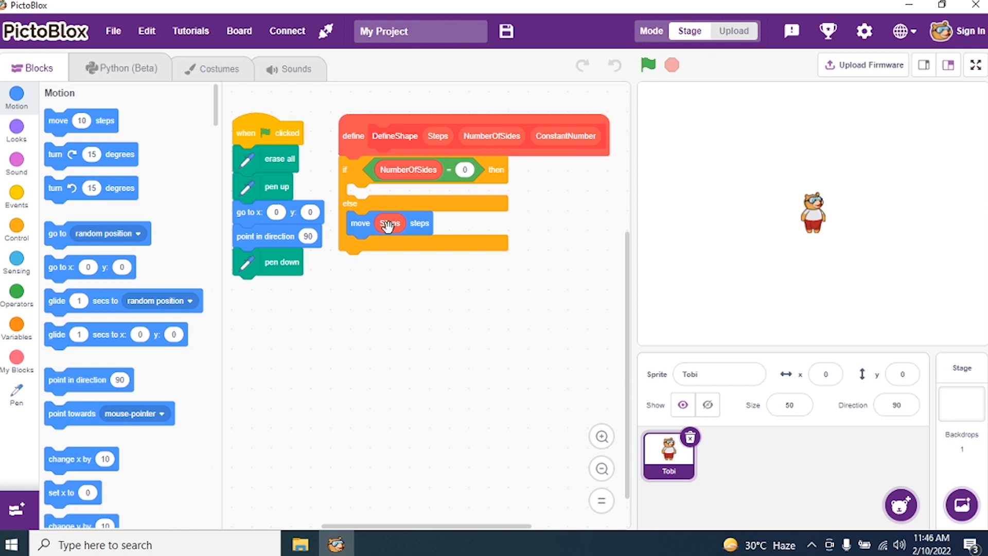
{"action": "mouse_move", "coordinate": [144, 188]}
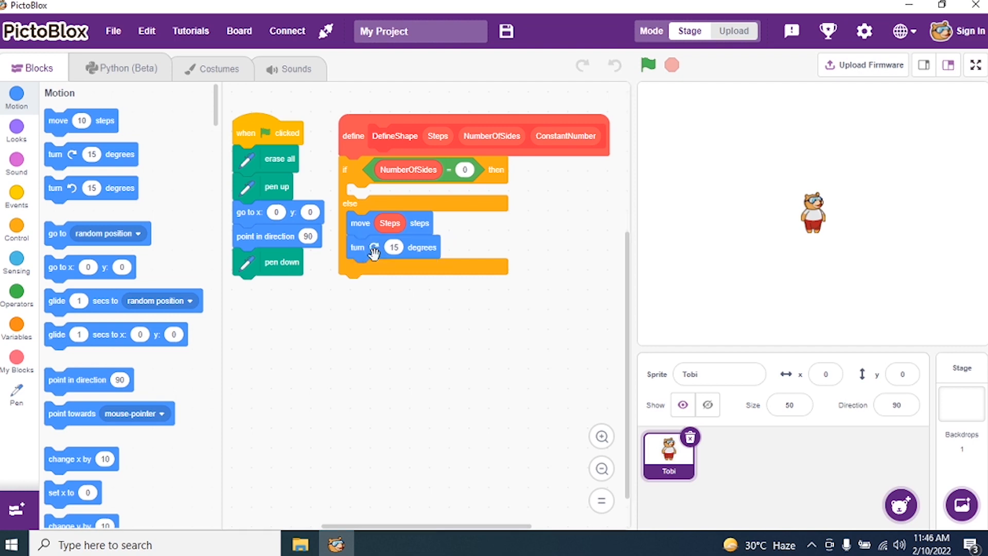
{"action": "mouse_move", "coordinate": [19, 303]}
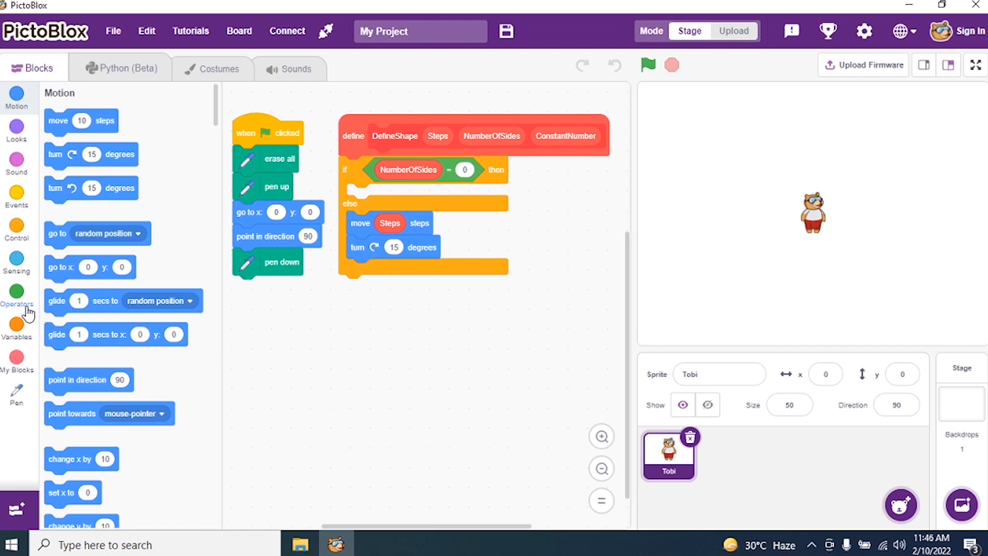
- Drop a divide block into the turn input for 360 / ConstantNumber
{"action": "left_click", "coordinate": [16, 293]}
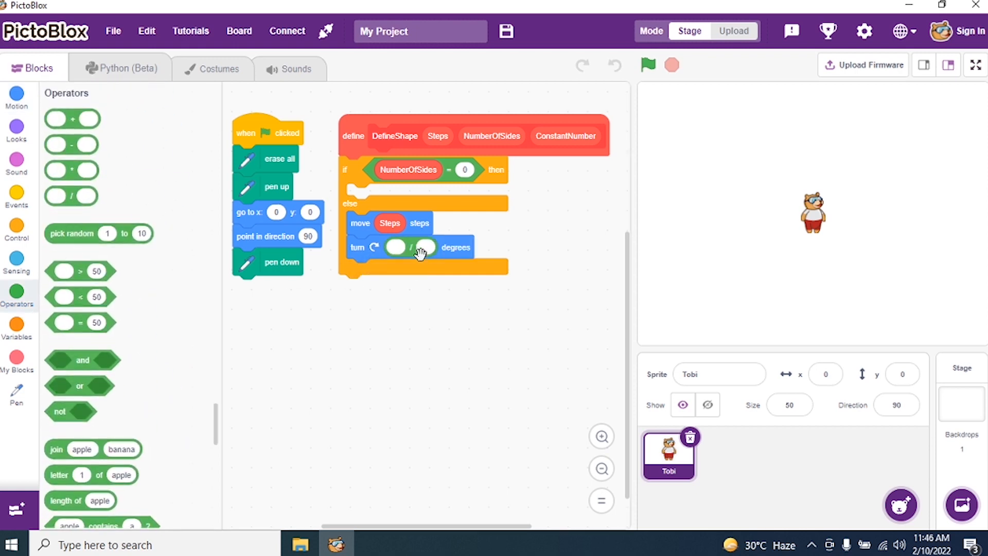
{"action": "mouse_move", "coordinate": [392, 246]}
{"action": "type", "text": "360"}
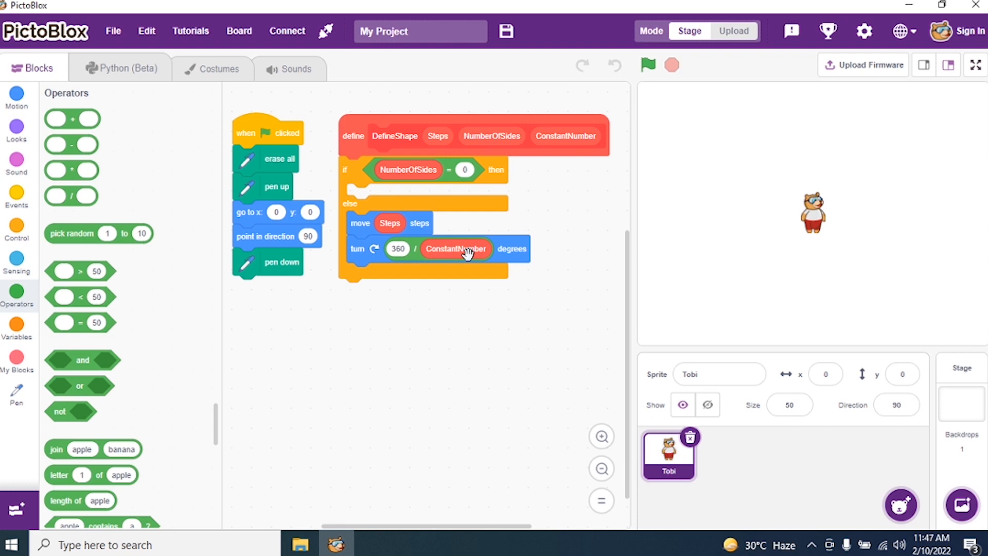
{"action": "mouse_move", "coordinate": [108, 385]}
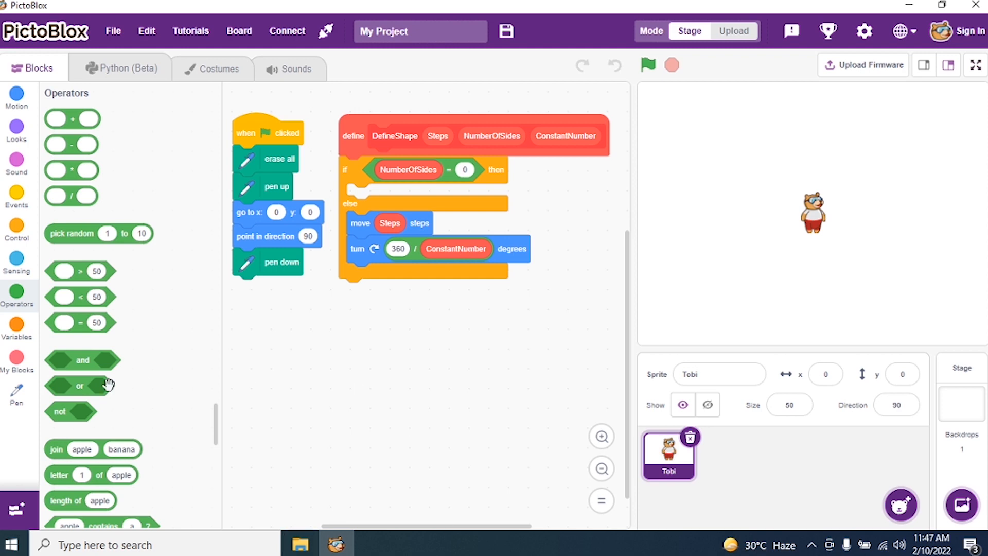
- Add a recursive DefineShape call under the turn, with Steps and a subtraction block
{"action": "left_click", "coordinate": [17, 356]}
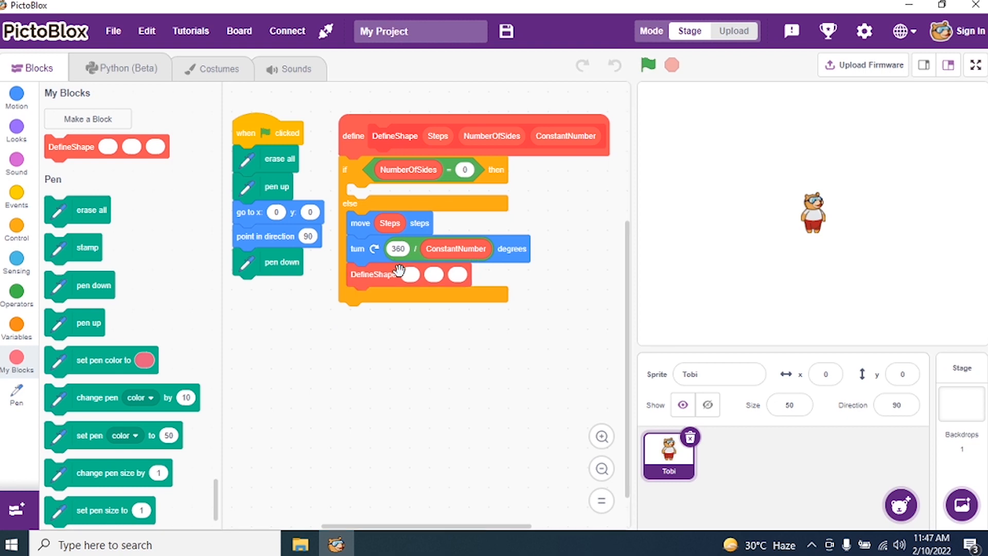
{"action": "mouse_move", "coordinate": [380, 291]}
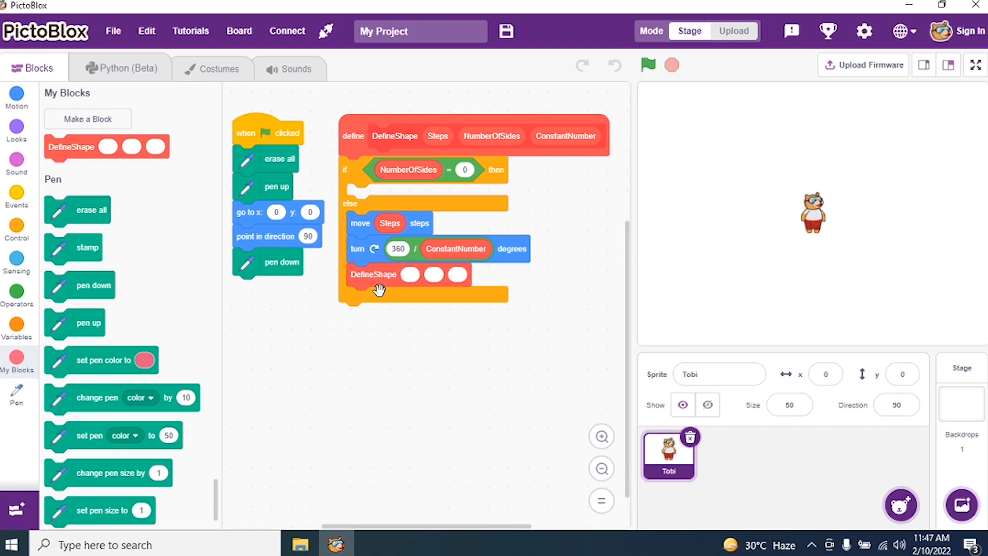
{"action": "mouse_move", "coordinate": [421, 204]}
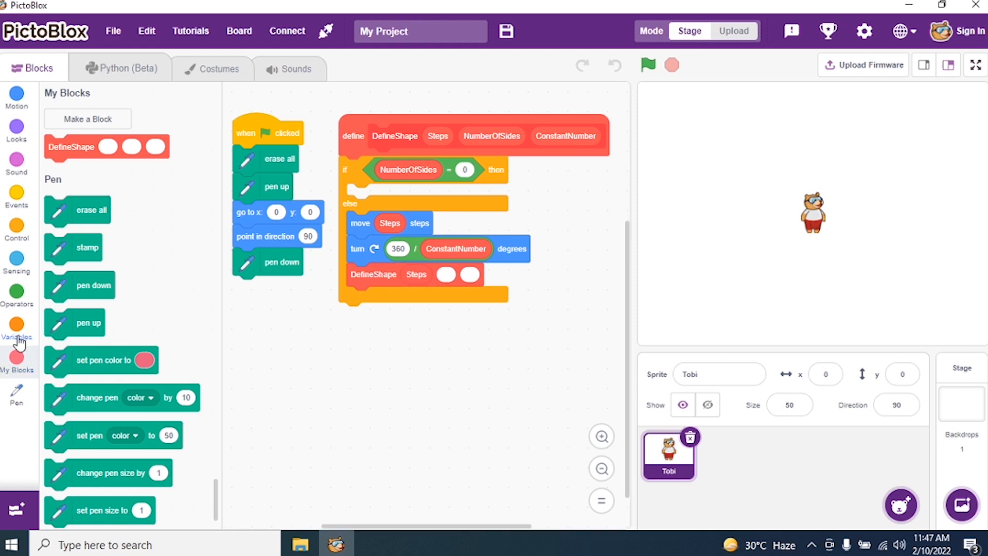
{"action": "left_click", "coordinate": [16, 290]}
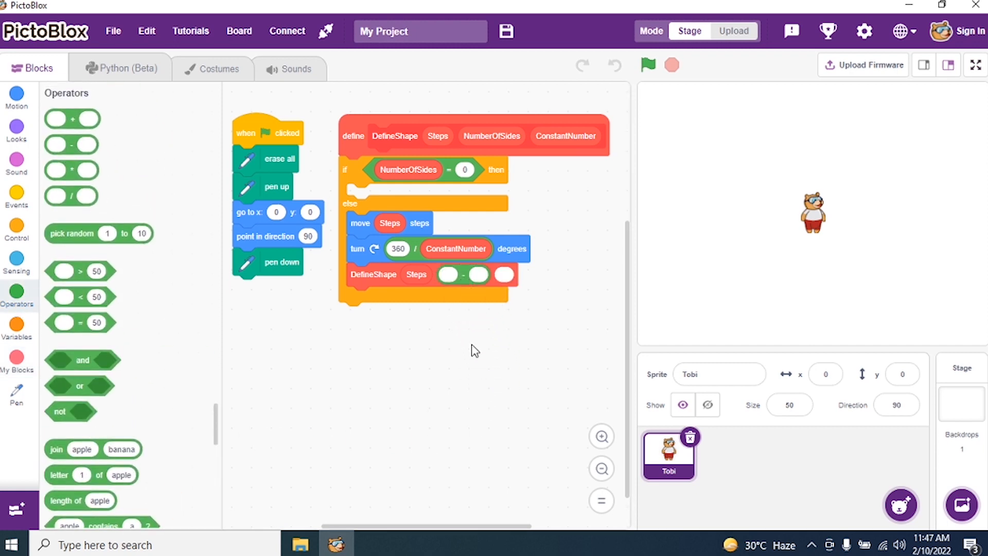
{"action": "mouse_move", "coordinate": [460, 402]}
{"action": "type", "text": "1"}
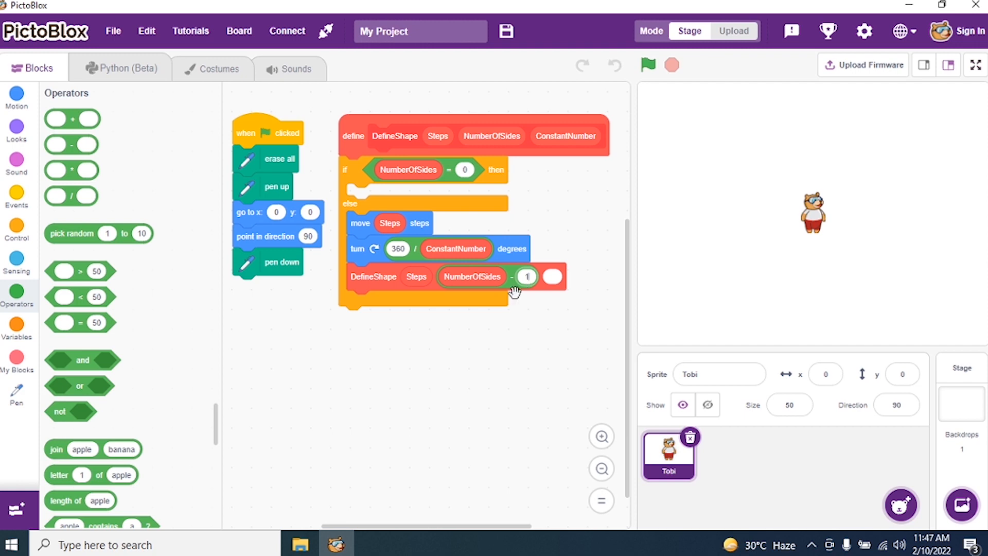
{"action": "mouse_move", "coordinate": [511, 379]}
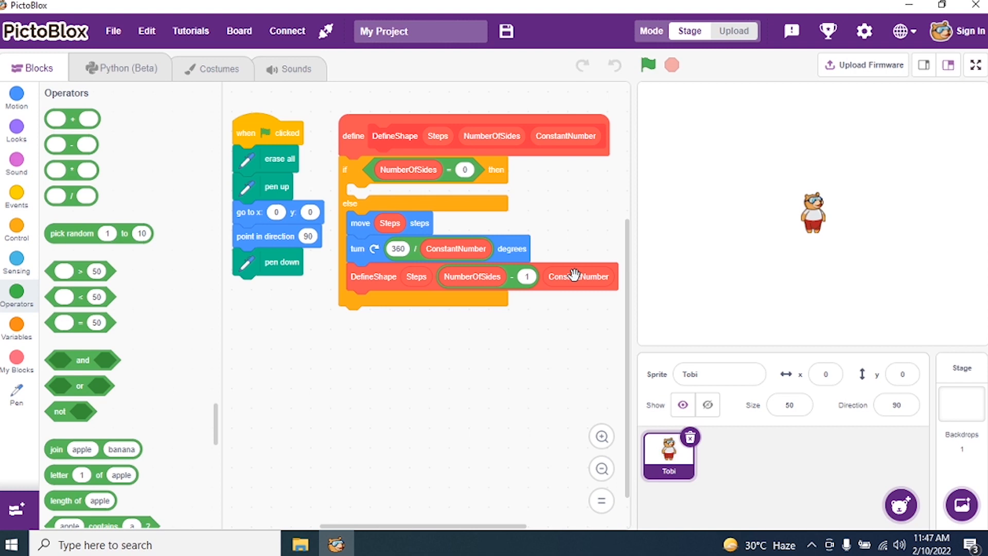
{"action": "mouse_move", "coordinate": [537, 166]}
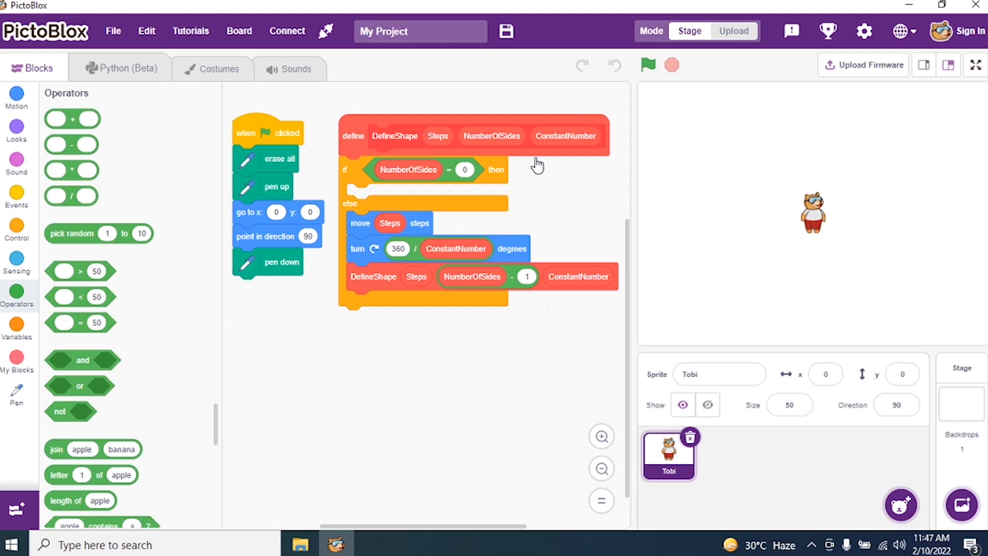
- Complete the recursive call, then end the main script with DefineShape step length 100
{"action": "left_click", "coordinate": [17, 355]}
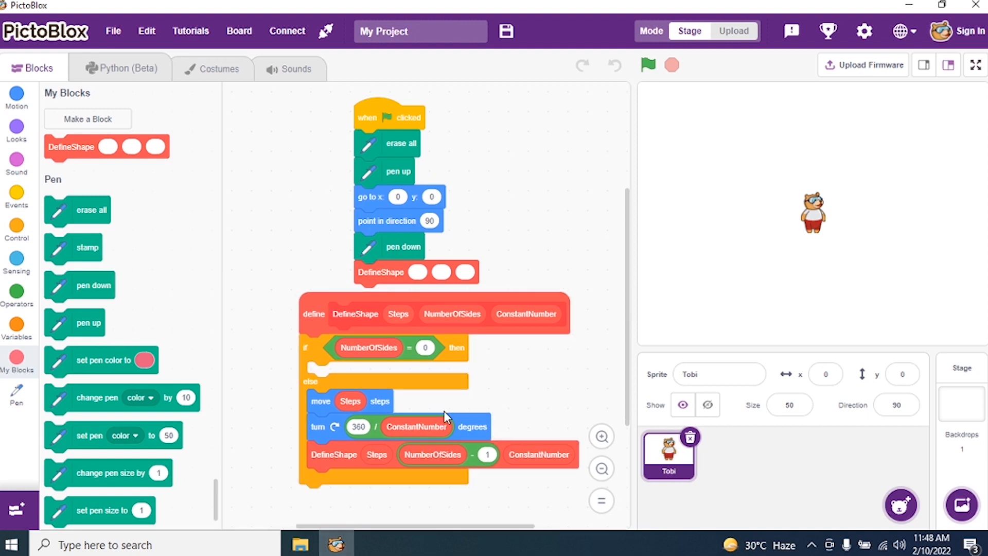
{"action": "mouse_move", "coordinate": [378, 271]}
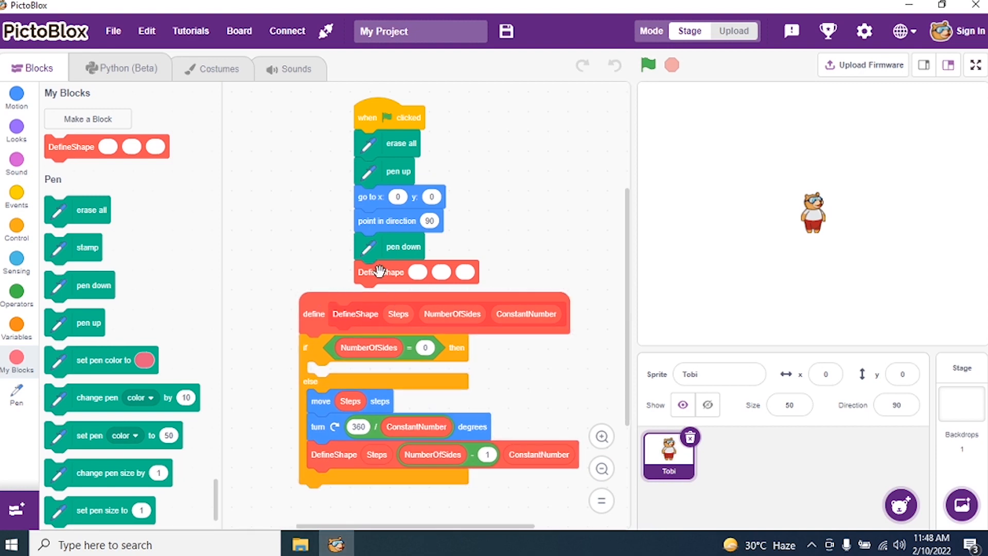
{"action": "mouse_move", "coordinate": [431, 275]}
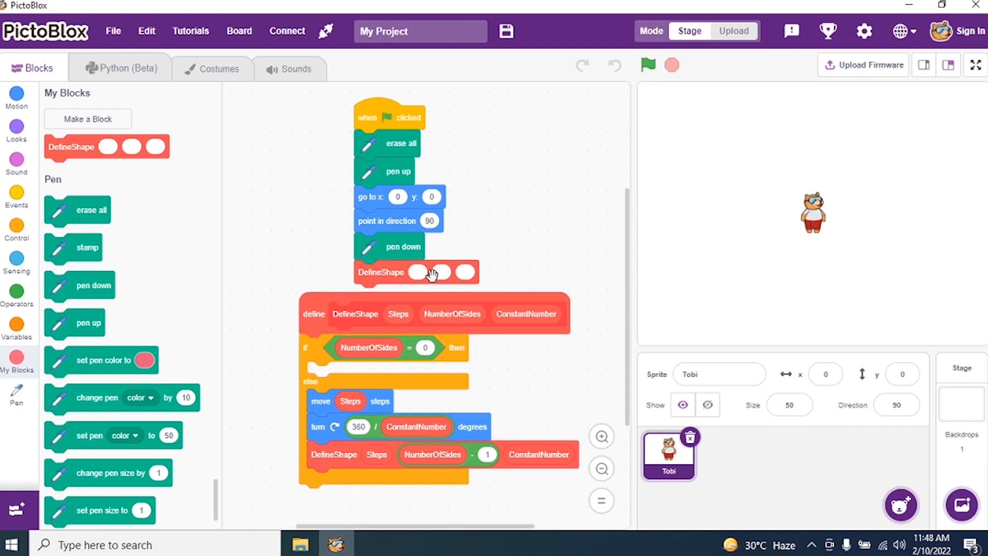
{"action": "mouse_move", "coordinate": [413, 282]}
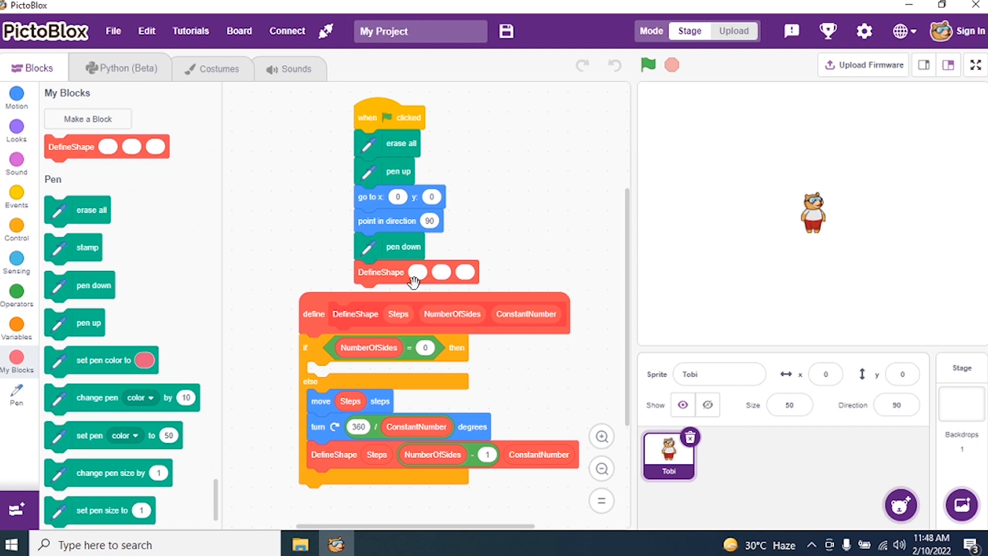
{"action": "left_click", "coordinate": [418, 273]}
{"action": "type", "text": "100"}
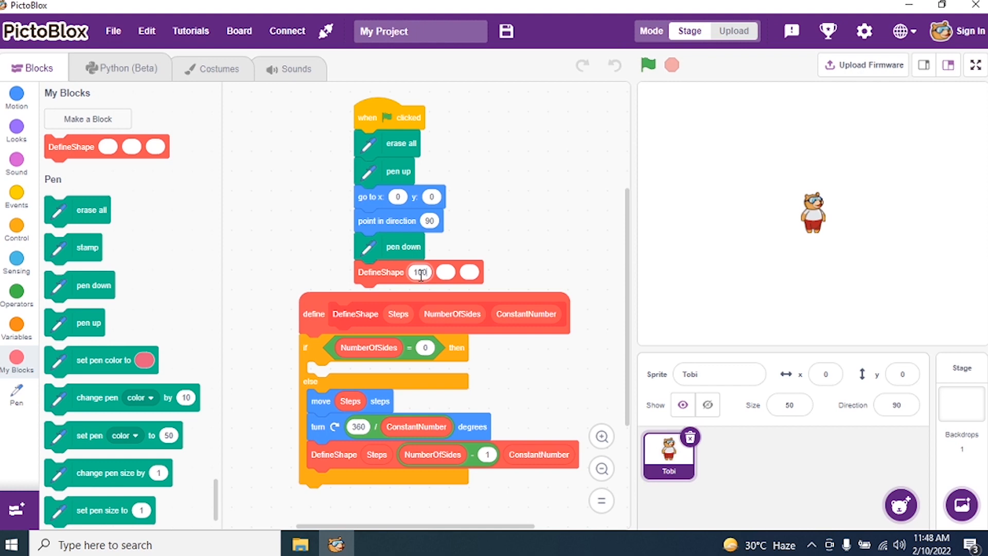
{"action": "mouse_move", "coordinate": [434, 272]}
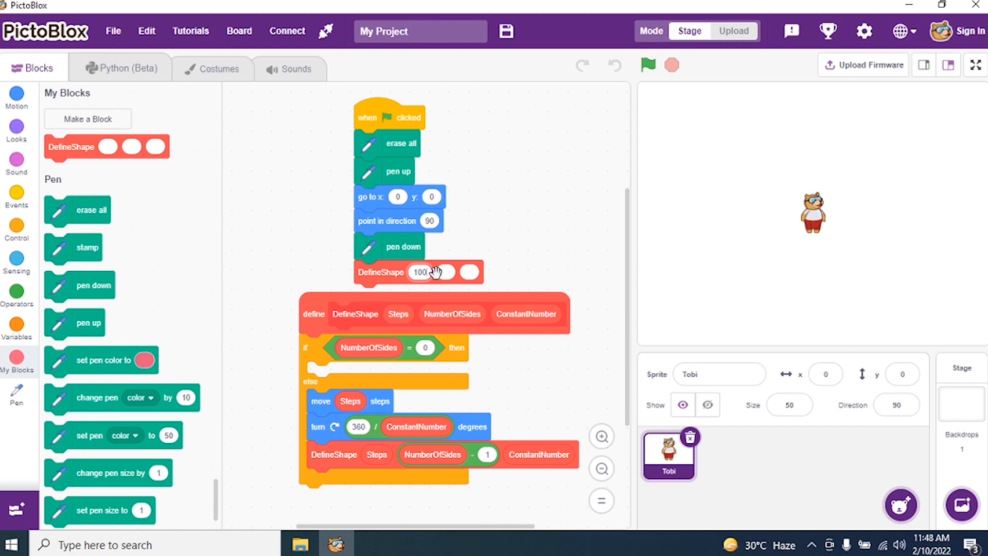
- Set the DefineShape call to 100, 3, 3 and run it to draw a triangle
{"action": "left_click", "coordinate": [420, 272]}
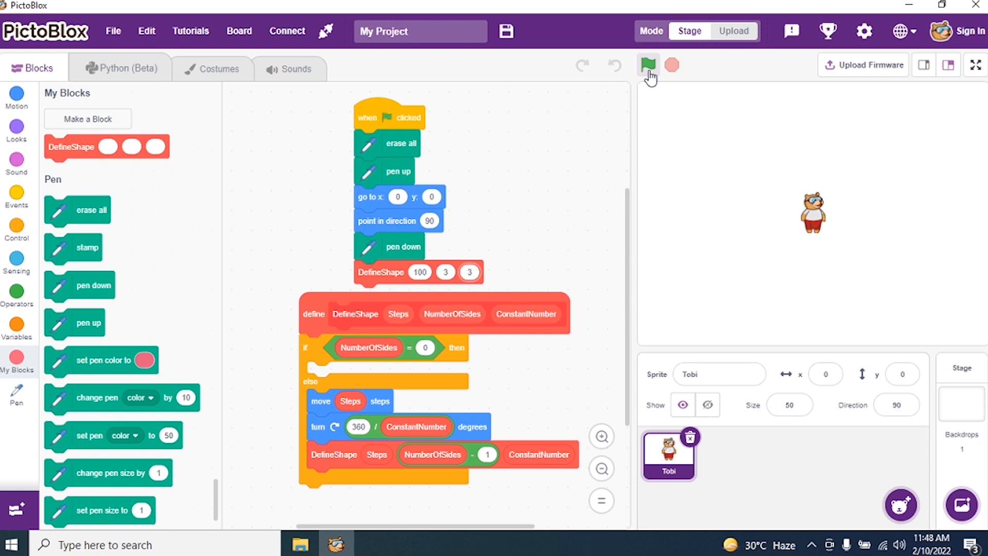
{"action": "mouse_move", "coordinate": [647, 65]}
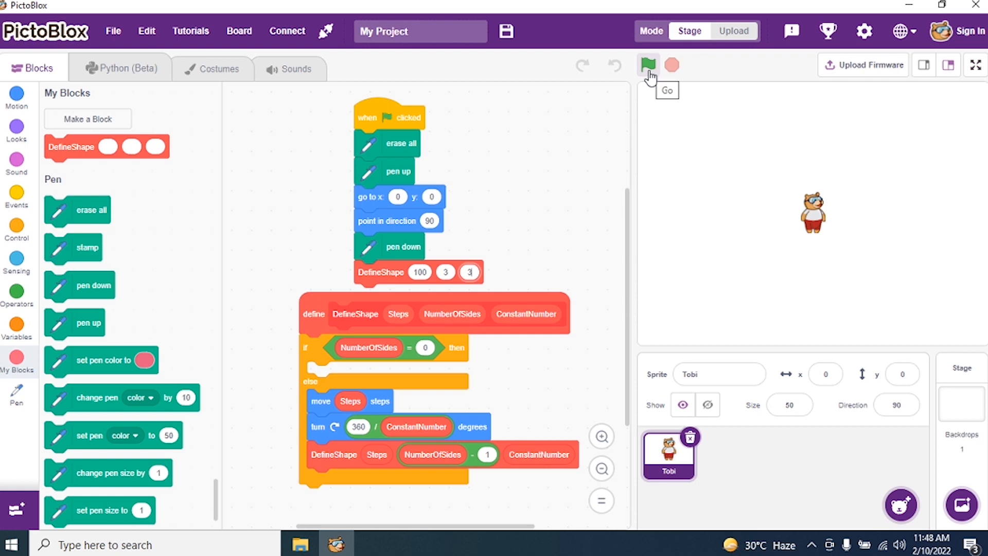
{"action": "mouse_move", "coordinate": [659, 67]}
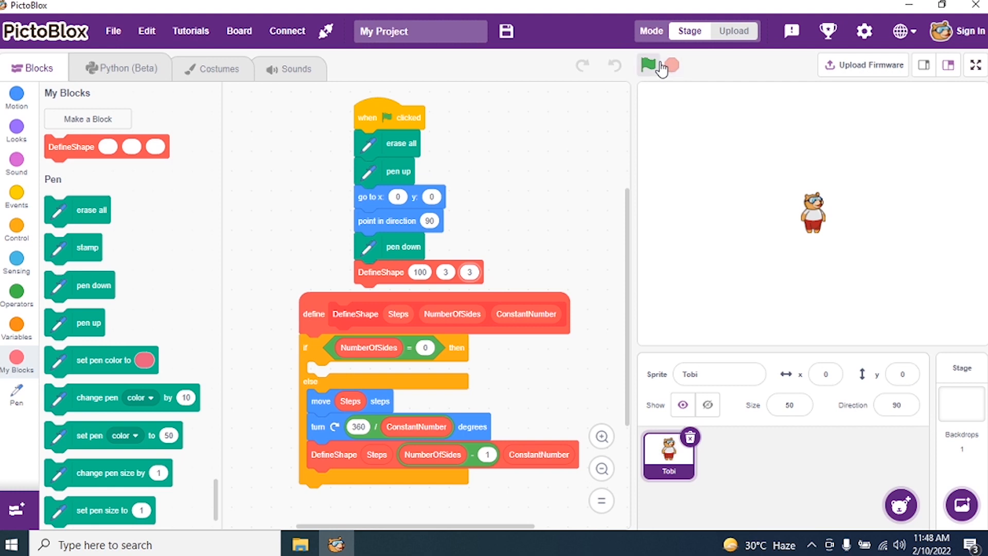
{"action": "left_click", "coordinate": [648, 65]}
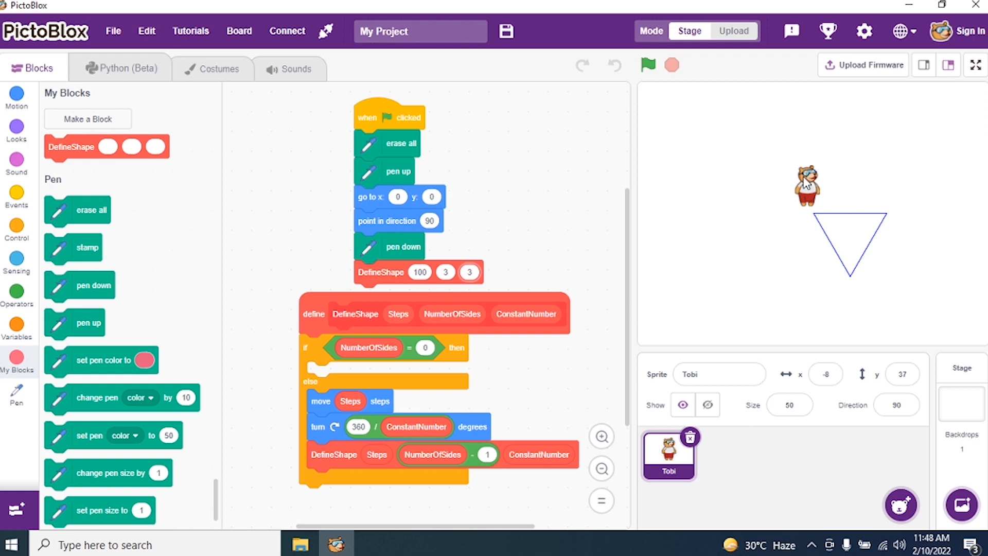
{"action": "mouse_move", "coordinate": [298, 344]}
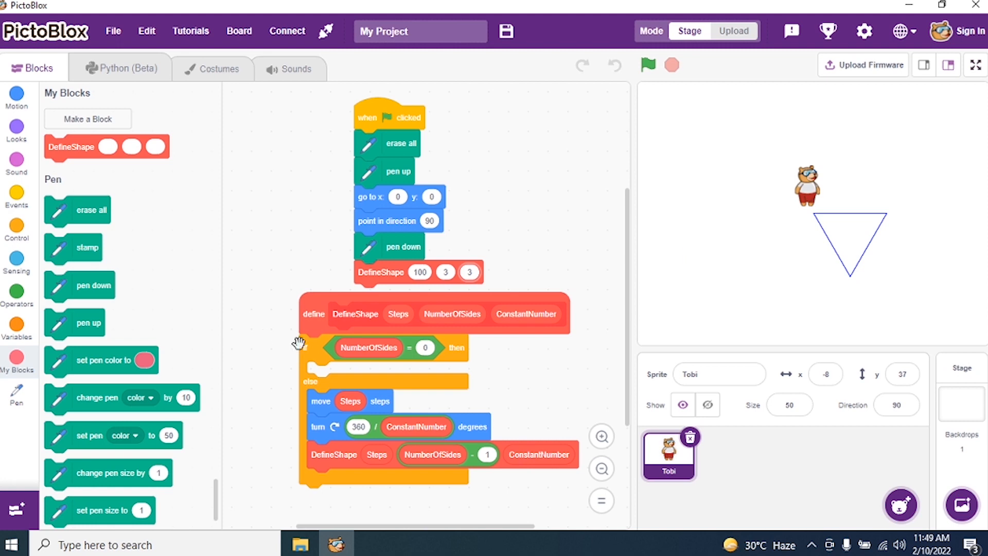
- Run with inputs 4 and 4 to draw a square, then change them to 5 and 5
{"action": "left_click", "coordinate": [445, 272]}
{"action": "type", "text": "4"}
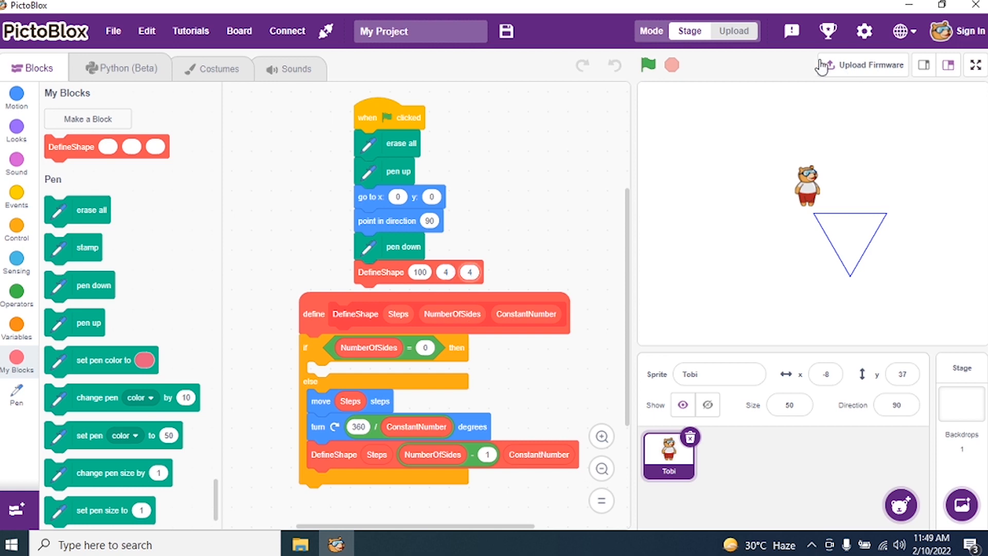
{"action": "left_click", "coordinate": [647, 65]}
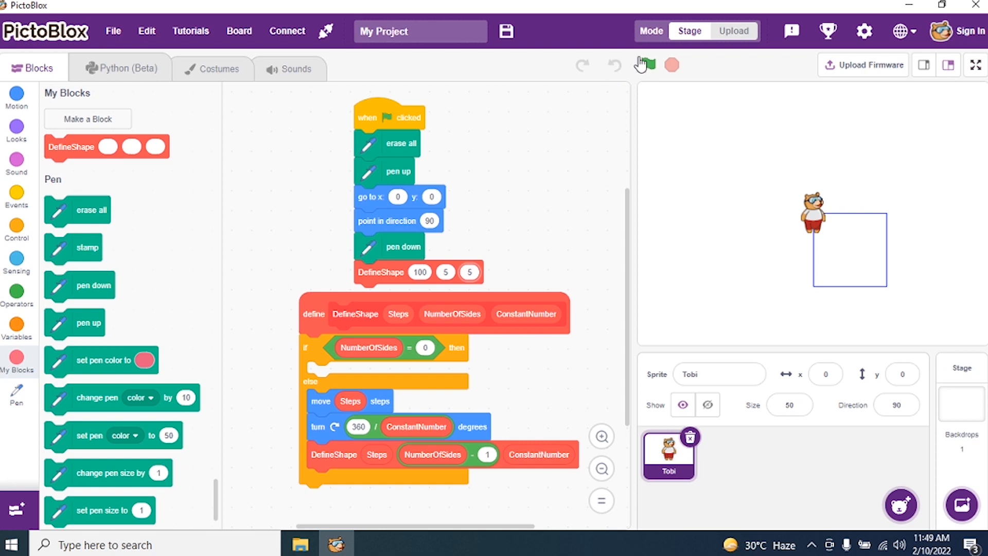
- Run the program for a pentagon, then change DefineShape inputs to 6 and 6 and rerun for a hexagon
{"action": "left_click", "coordinate": [644, 64]}
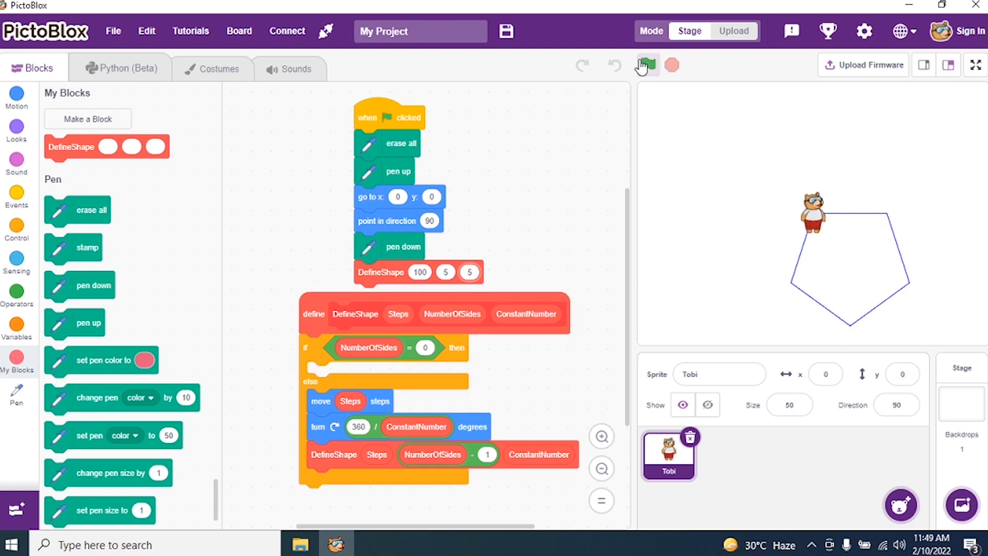
{"action": "left_click", "coordinate": [445, 272]}
{"action": "type", "text": "6"}
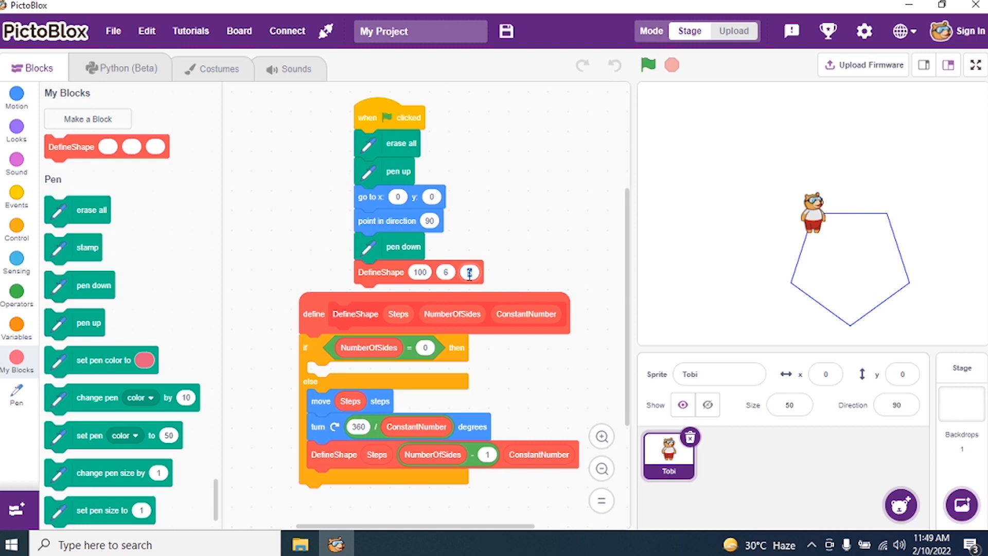
{"action": "left_click", "coordinate": [647, 64]}
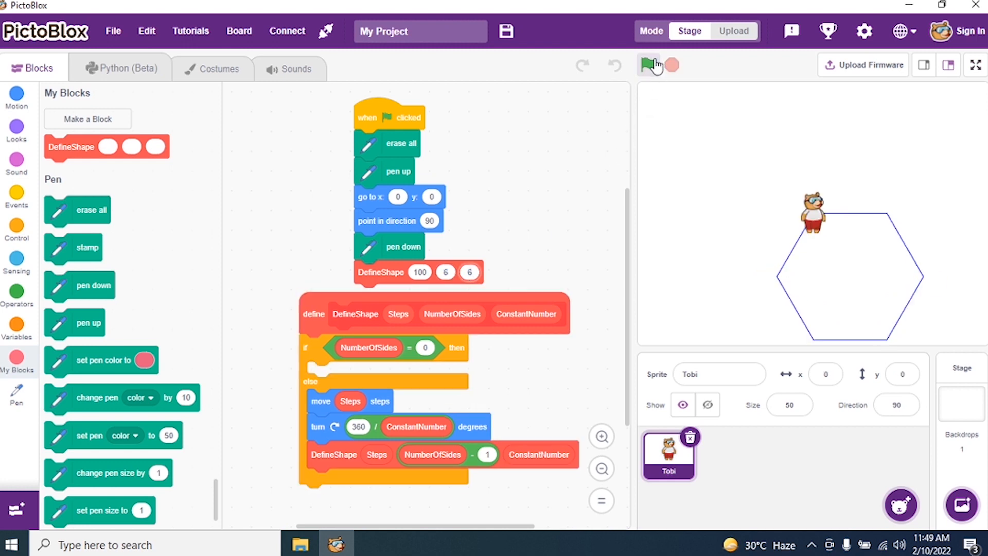